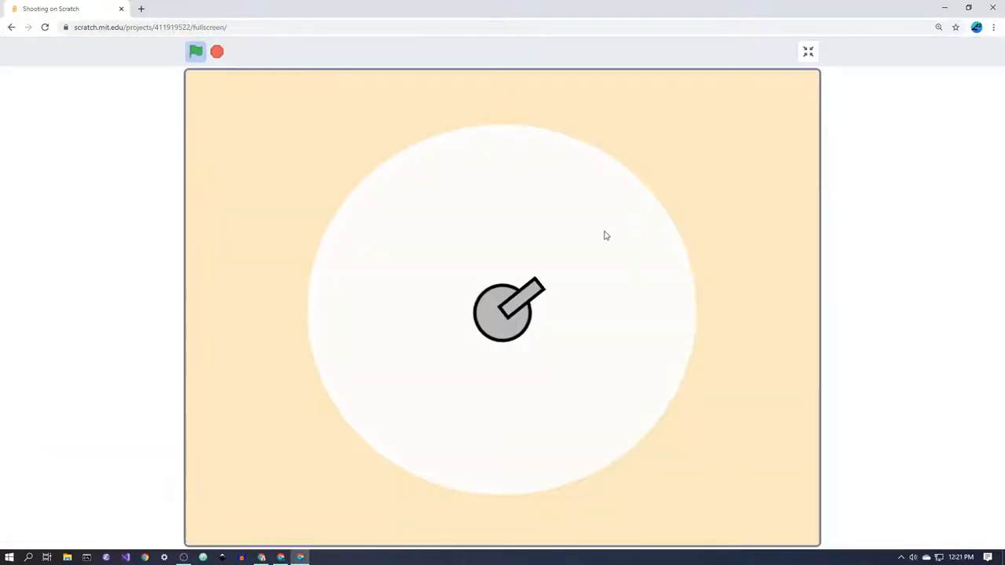
mouse_move(301, 170)
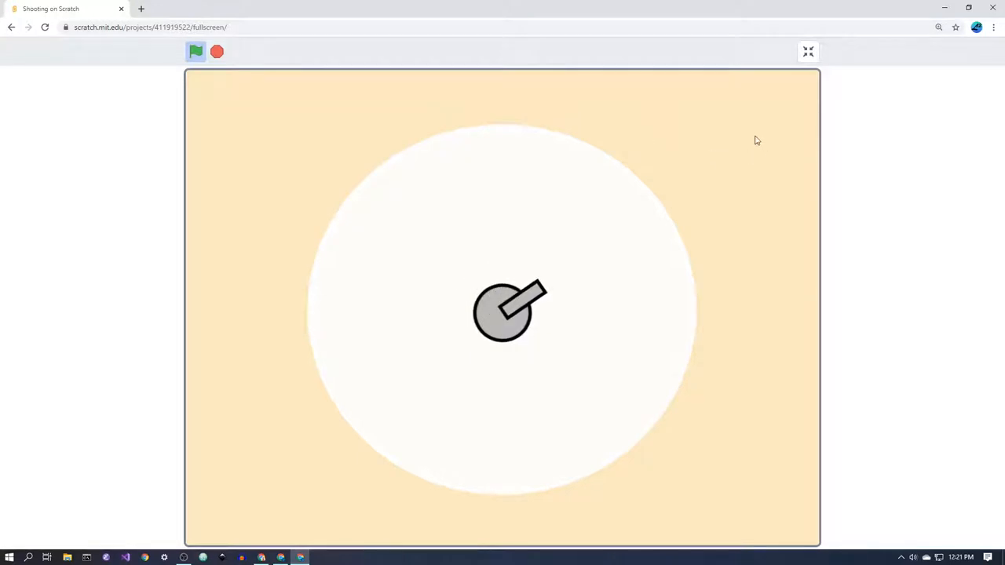
mouse_move(349, 167)
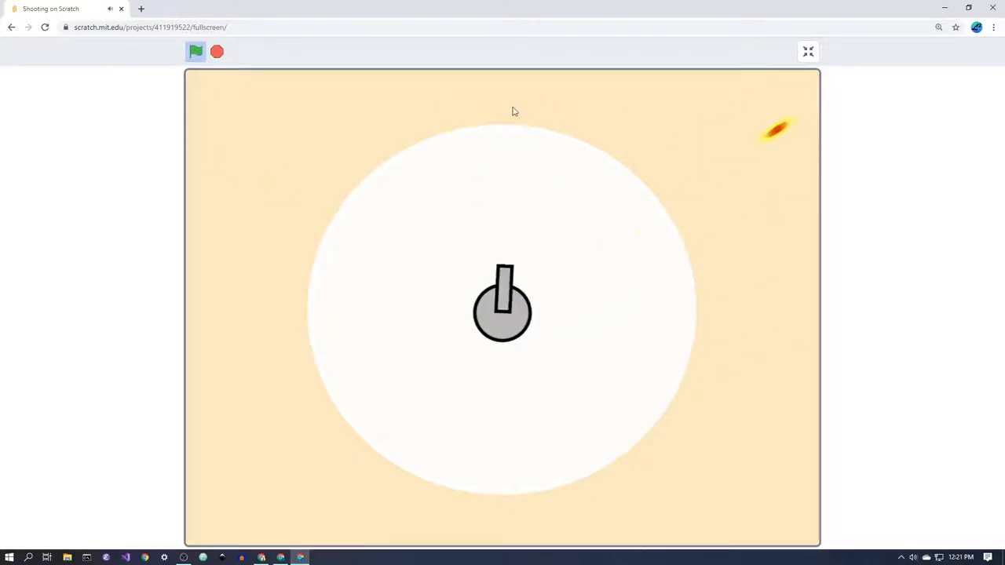
Leave the full-screen stage and return to the project editor.
click(807, 52)
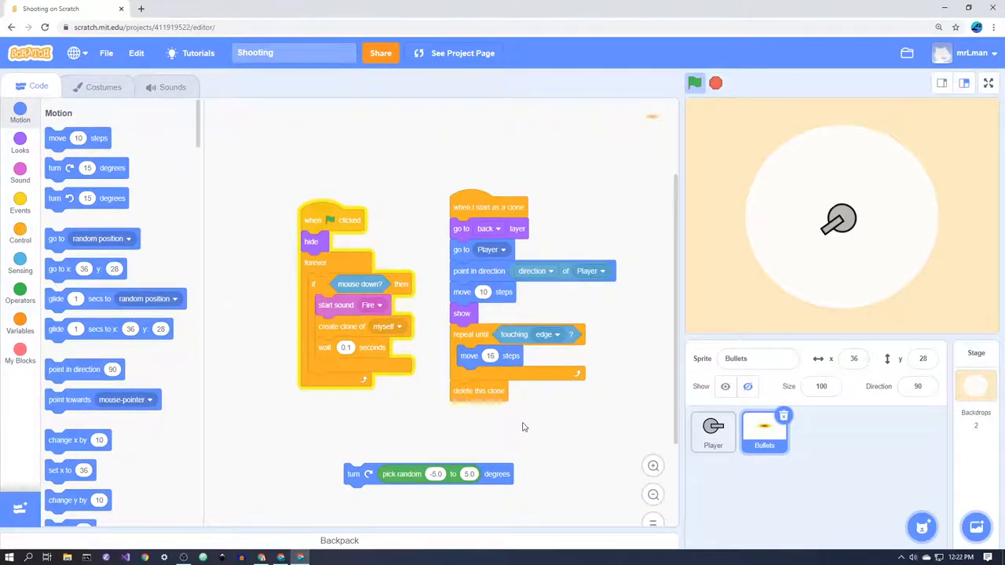
mouse_move(756, 464)
text(0.05)
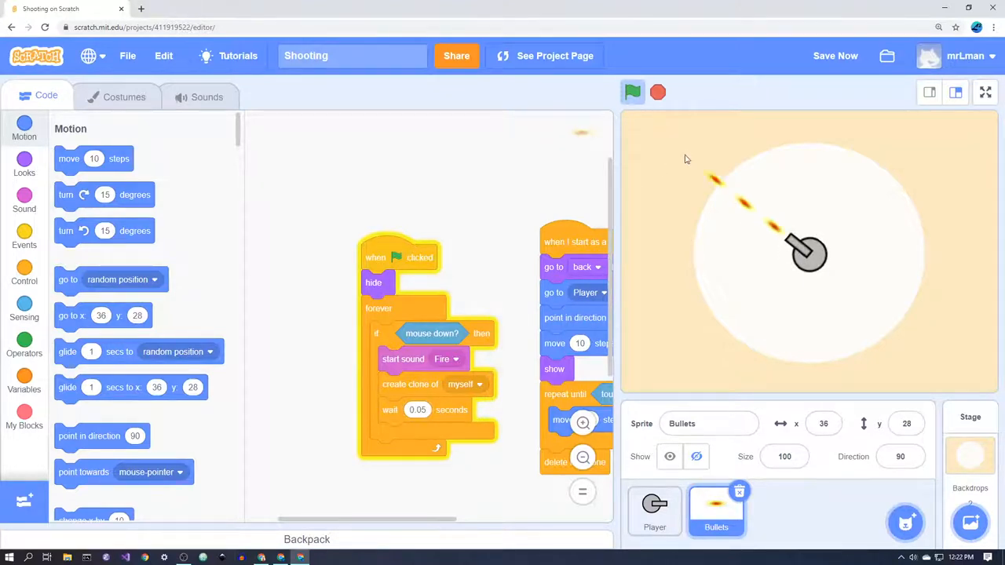
mouse_move(666, 212)
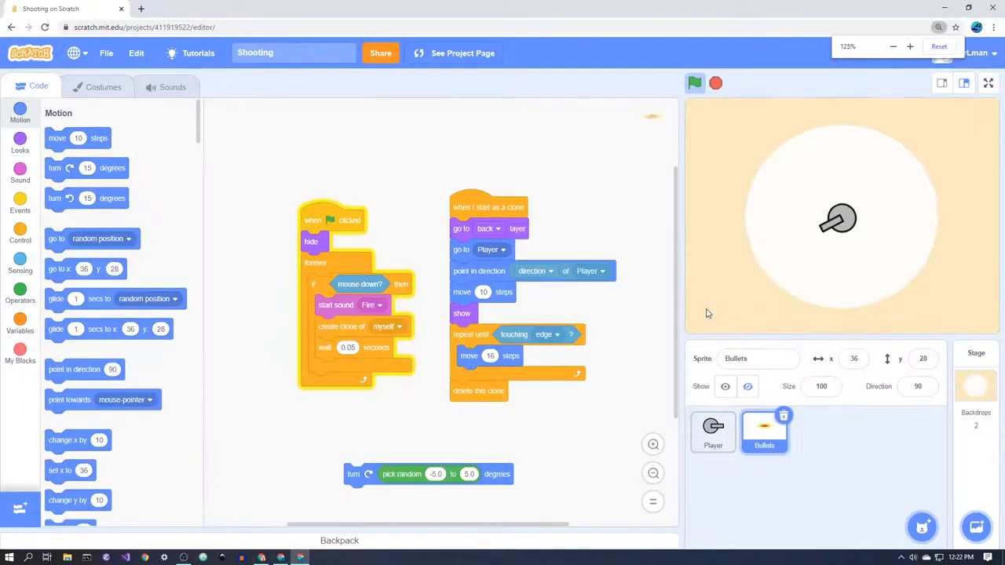
Start the Bullets firing script running on the stage.
click(694, 81)
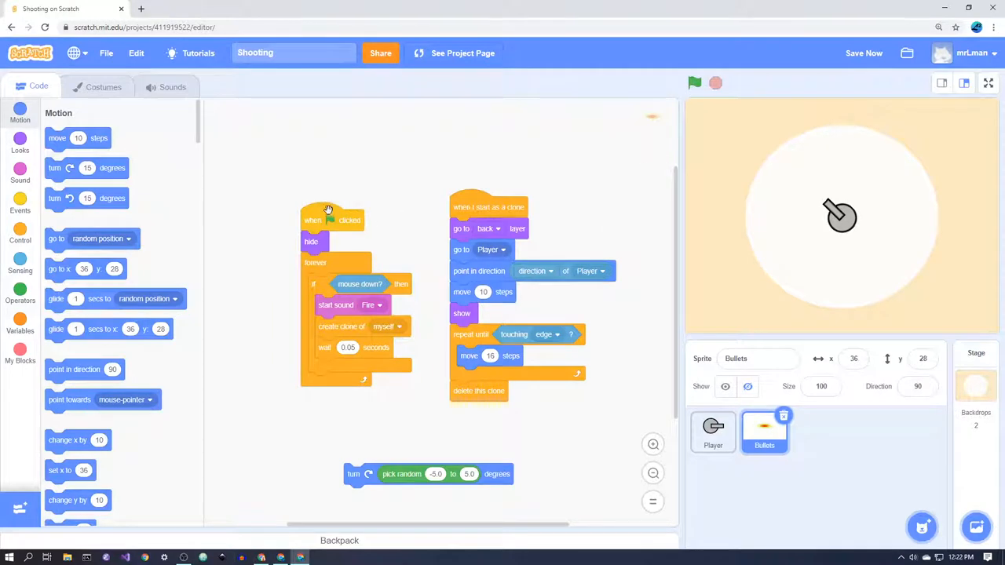
mouse_move(317, 239)
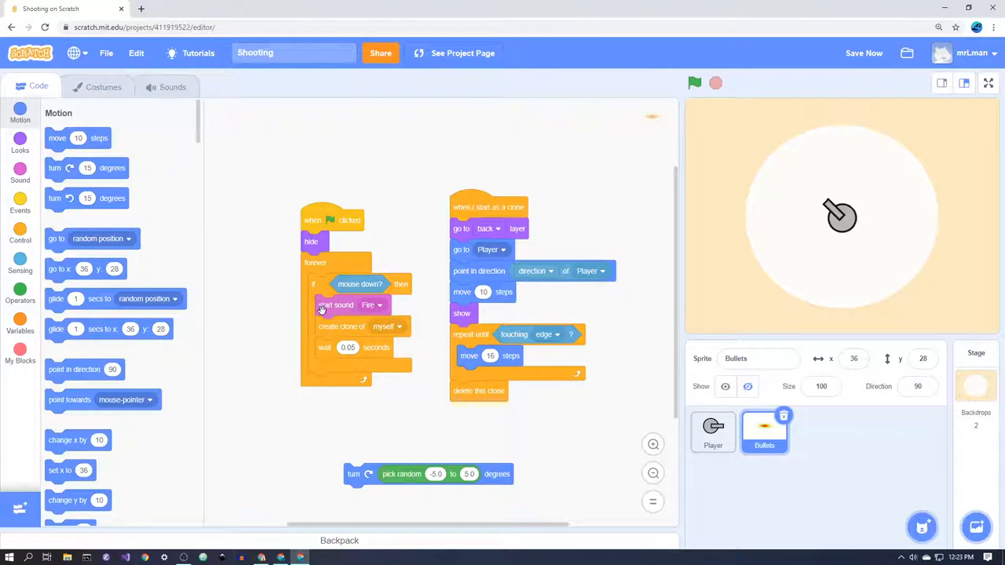
mouse_move(354, 325)
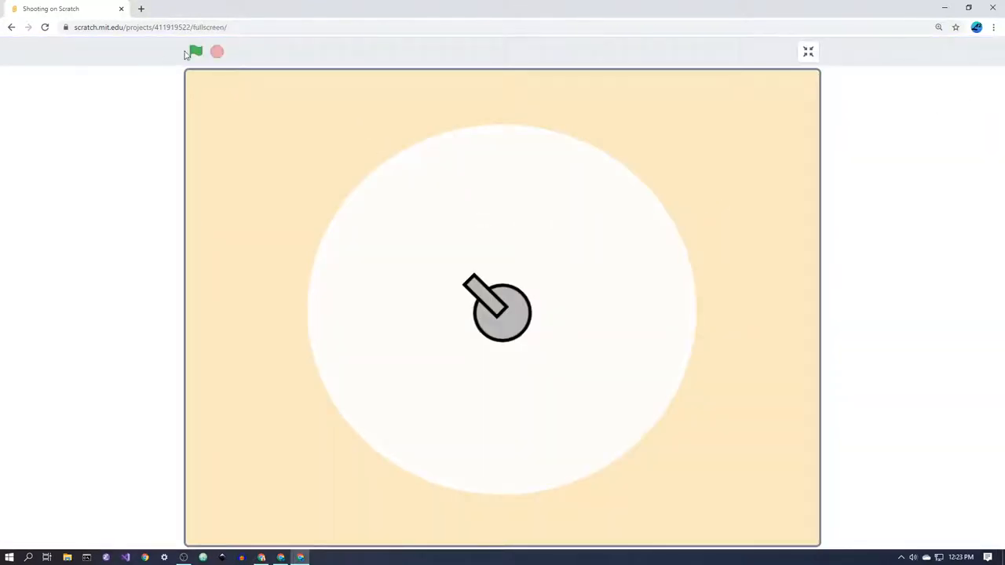
Start the game with the green flag, then exit the full-screen stage.
click(194, 50)
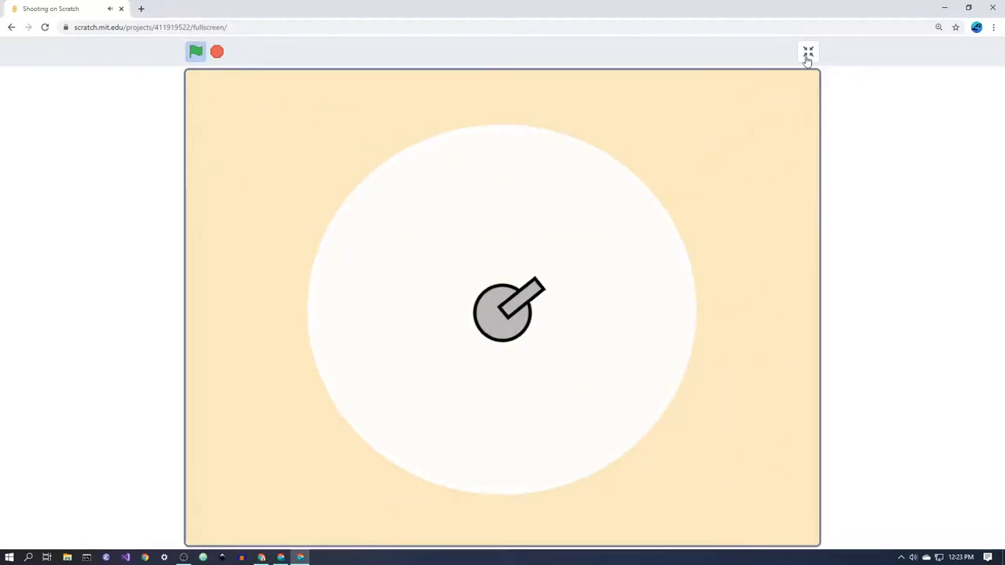
click(808, 52)
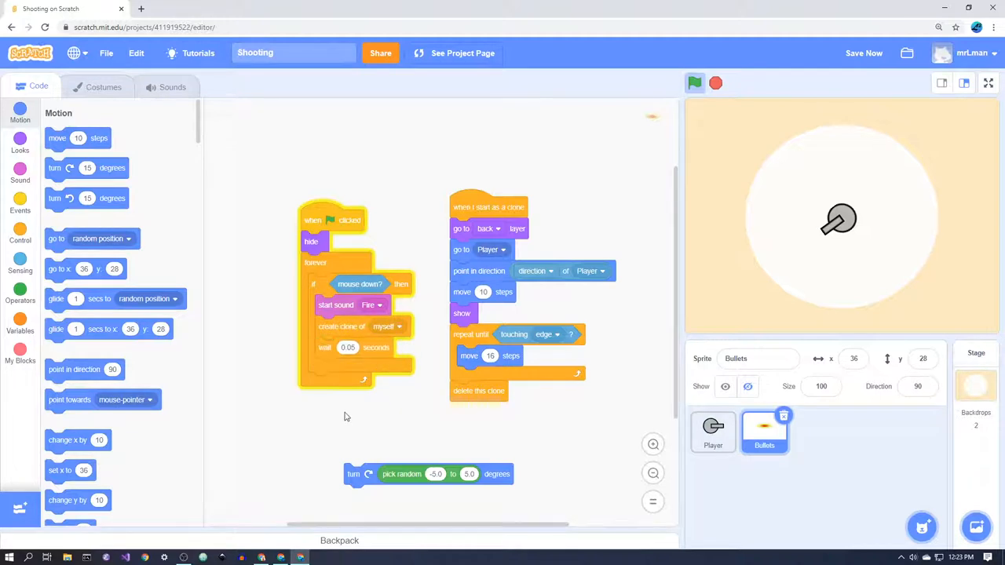
mouse_move(317, 396)
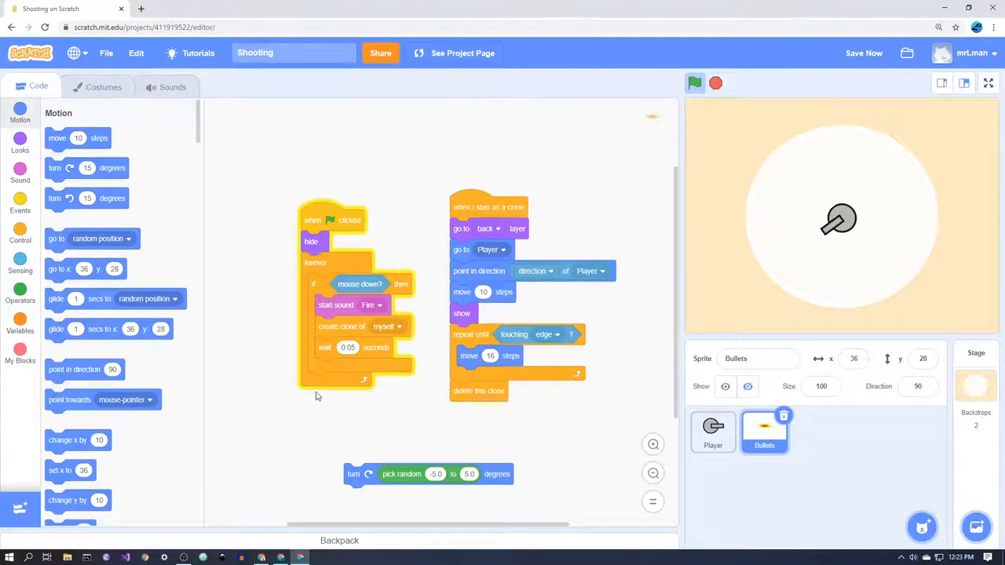
mouse_move(385, 415)
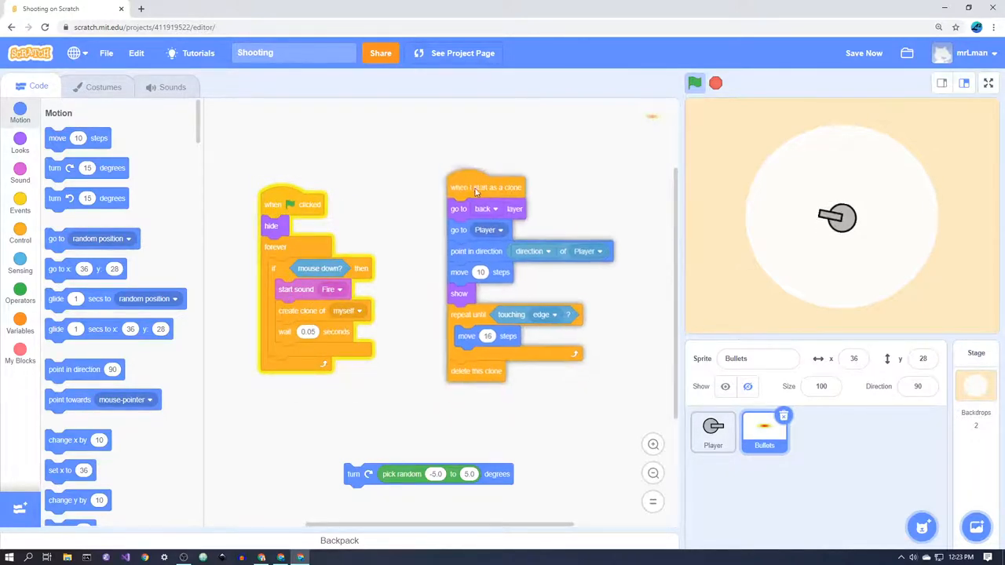
Move the clone script next to the green-flag script in the Bullets code area.
drag(487, 186, 468, 195)
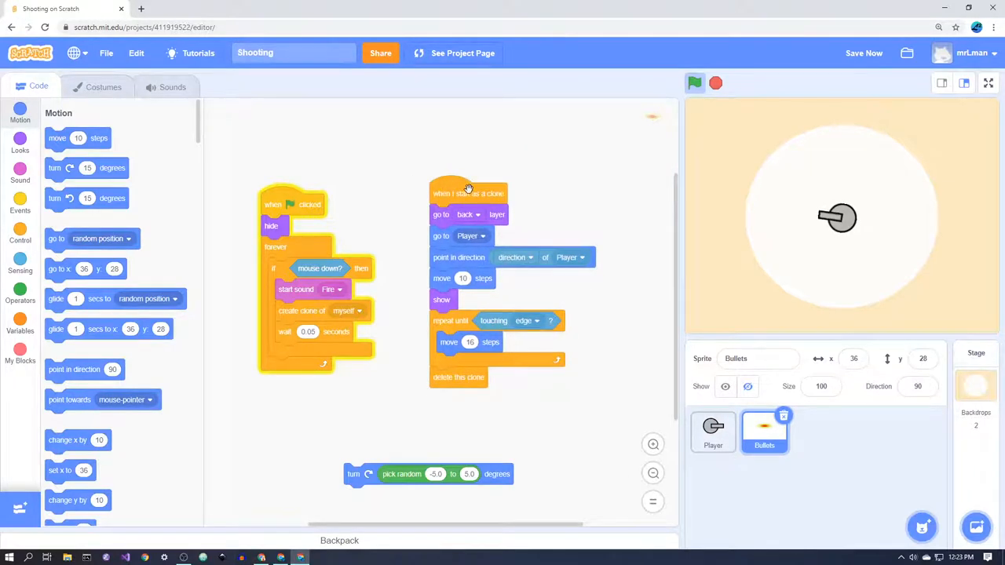
mouse_move(499, 198)
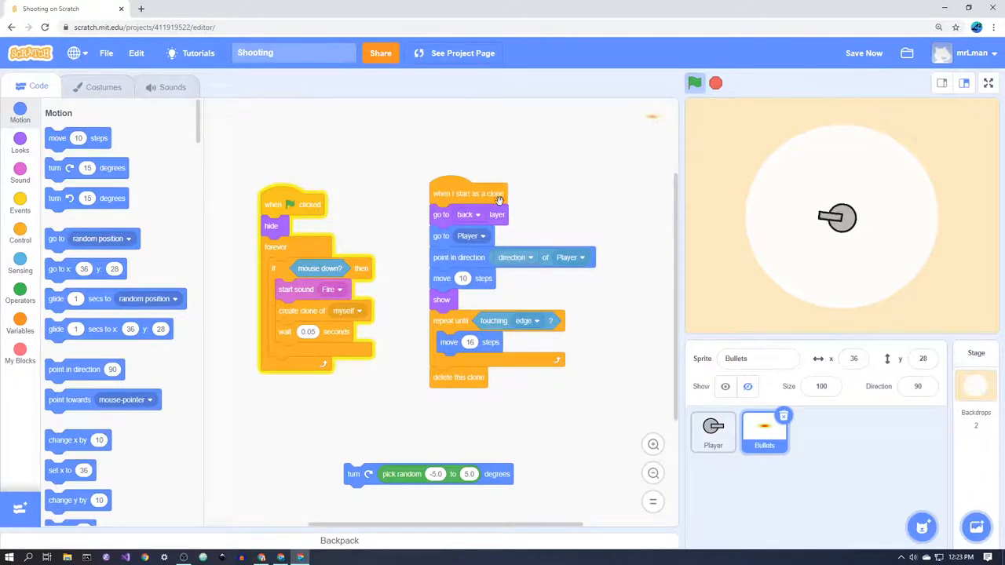
mouse_move(515, 202)
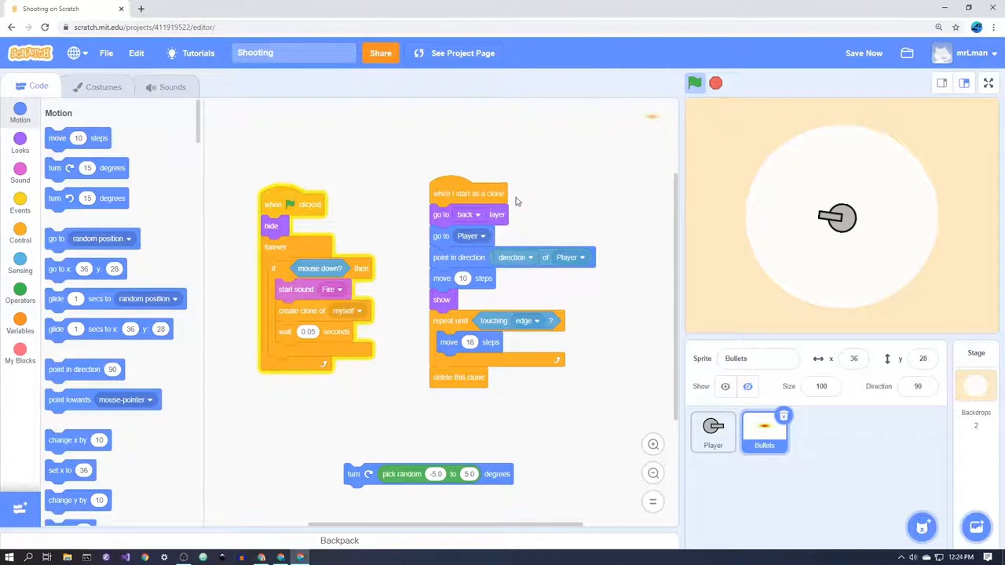
mouse_move(445, 212)
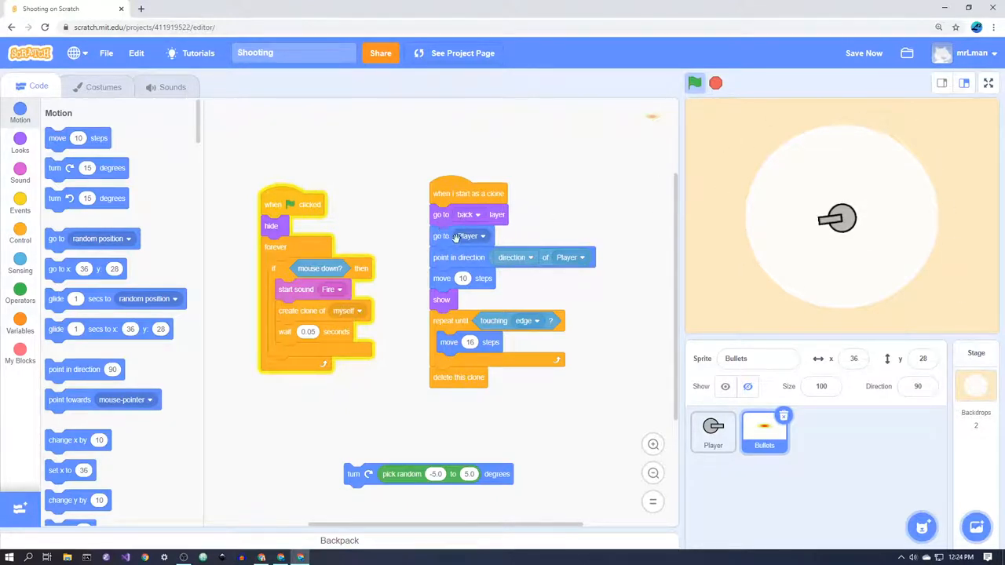
click(468, 236)
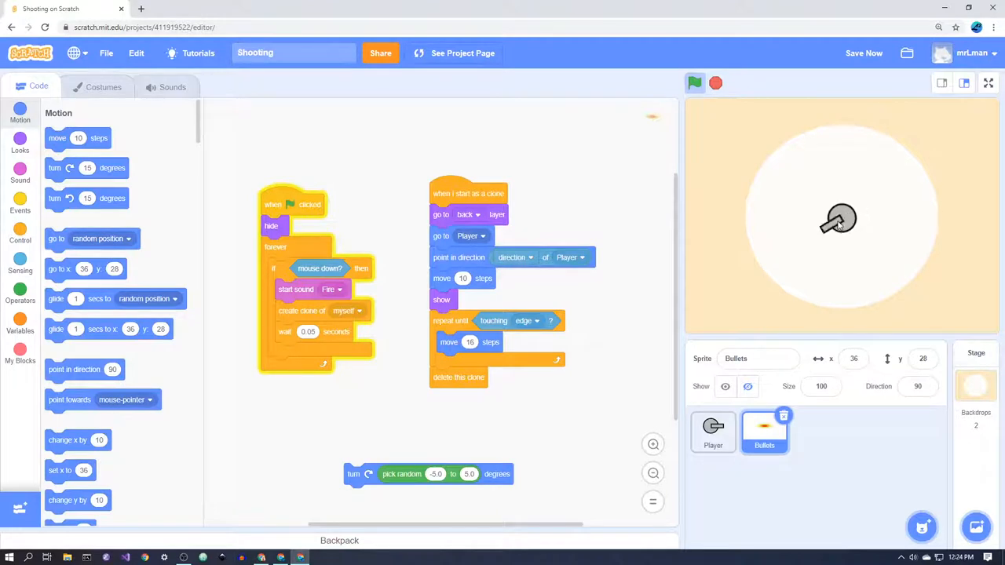
mouse_move(556, 236)
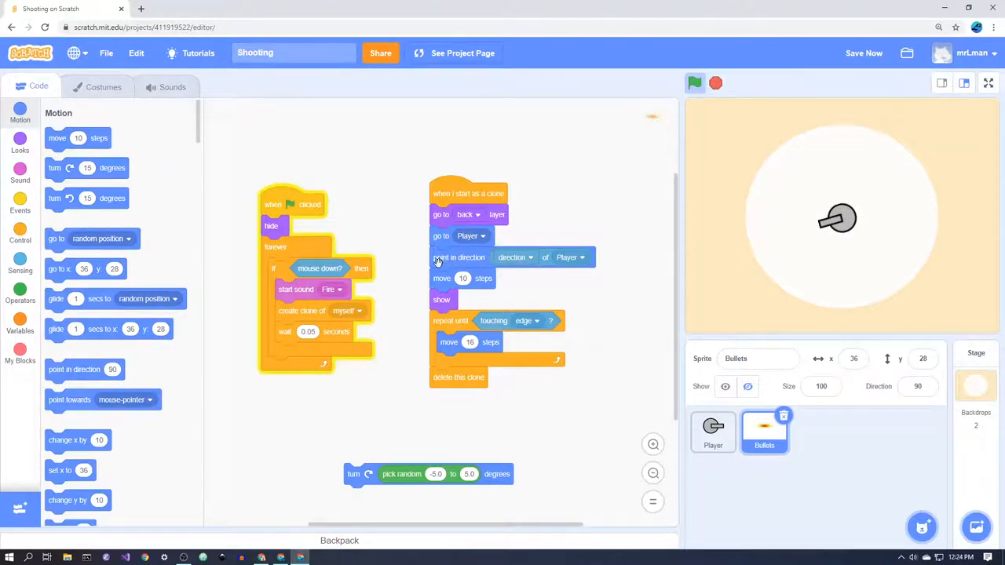
click(864, 53)
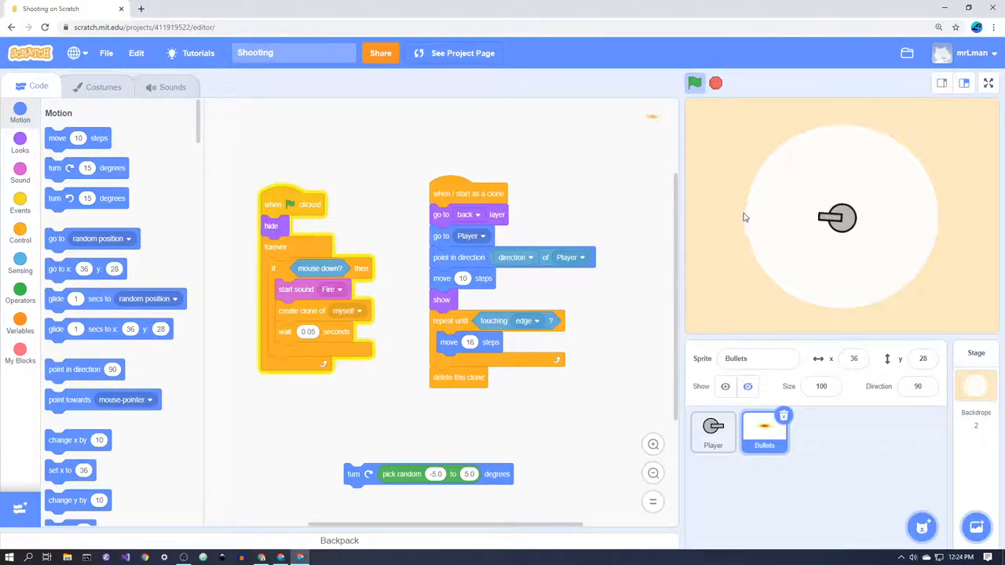
mouse_move(782, 252)
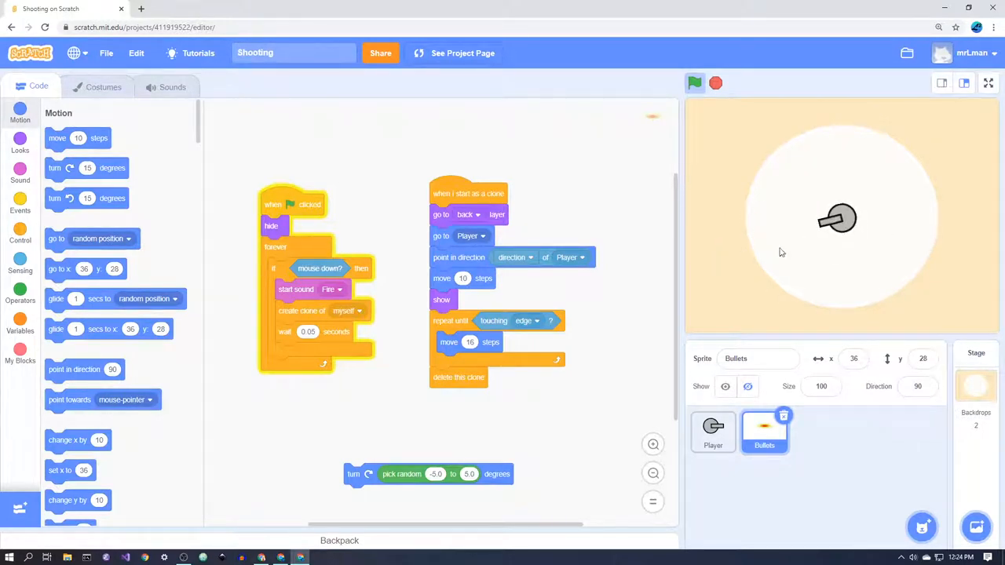
mouse_move(528, 270)
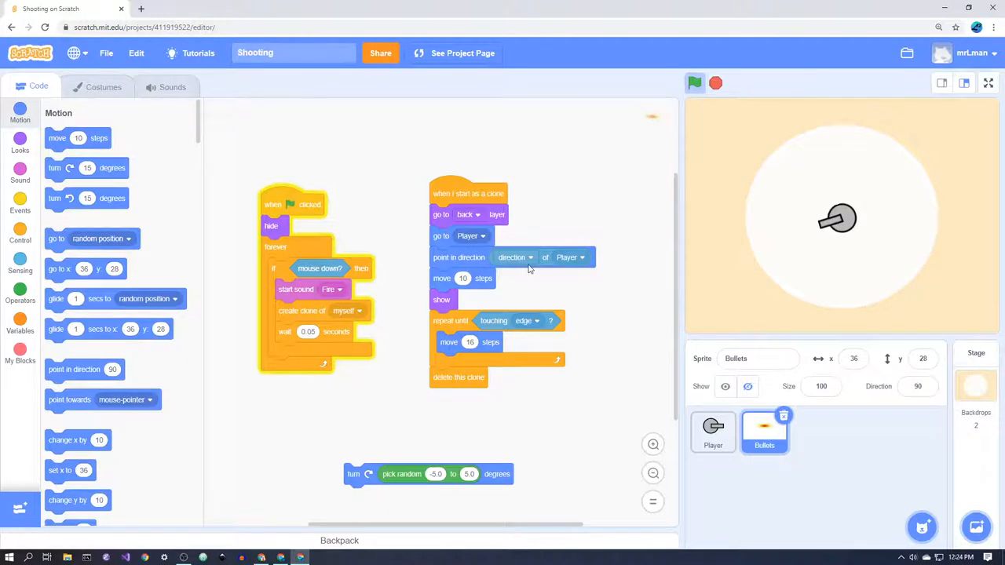
mouse_move(208, 254)
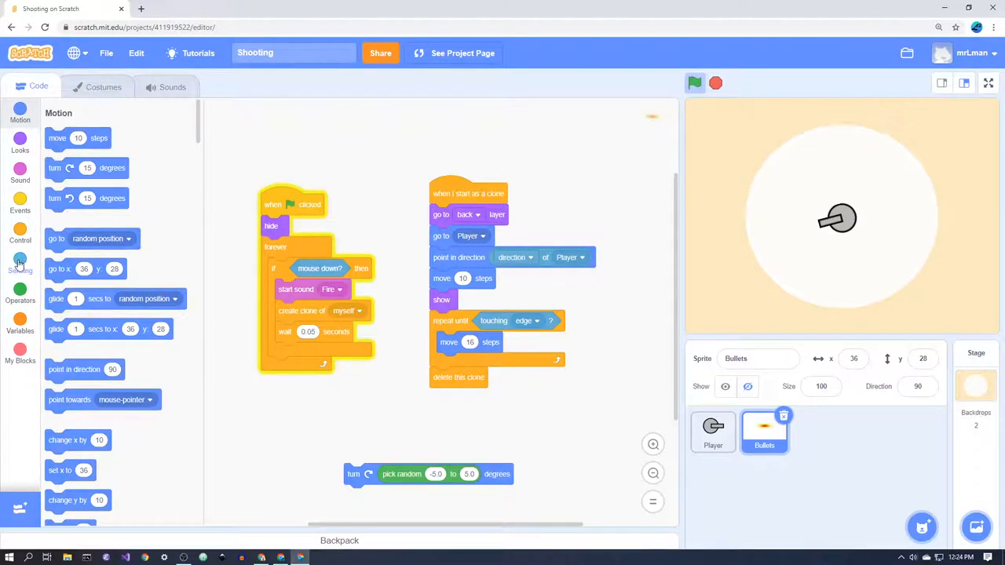
Set the sensing 'backdrop # of' block to Player, then show the Motion blocks.
click(18, 264)
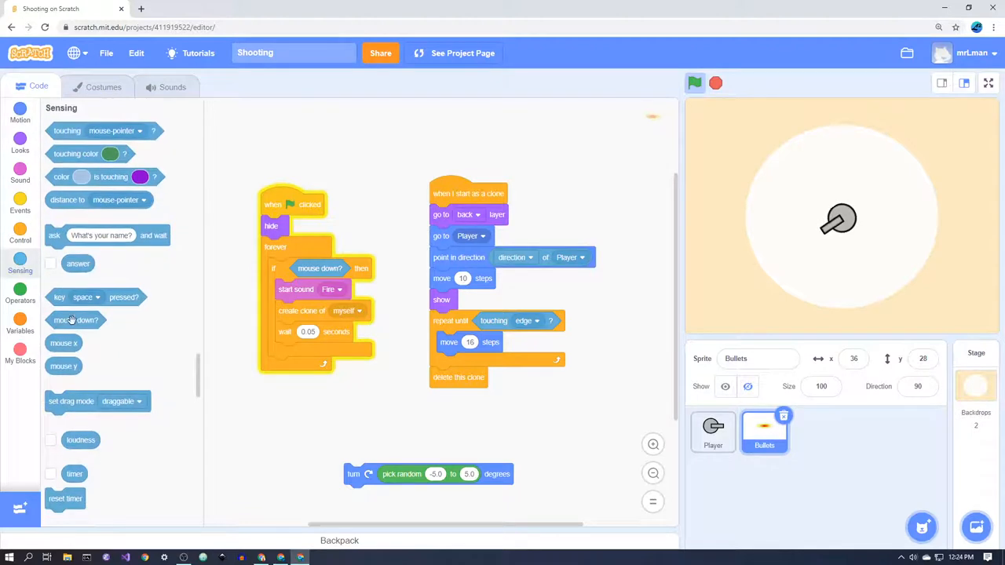
scroll(down, 3)
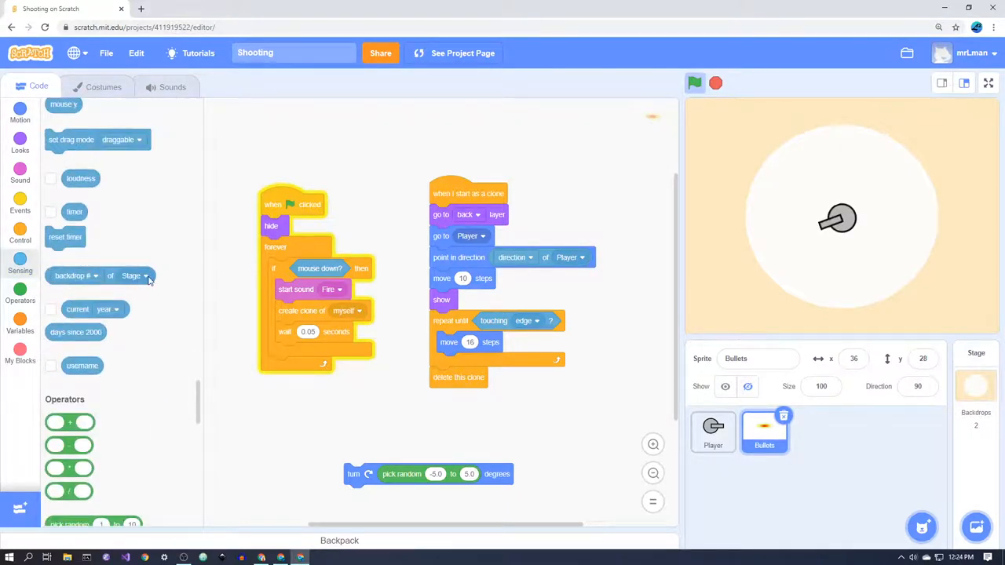
click(134, 277)
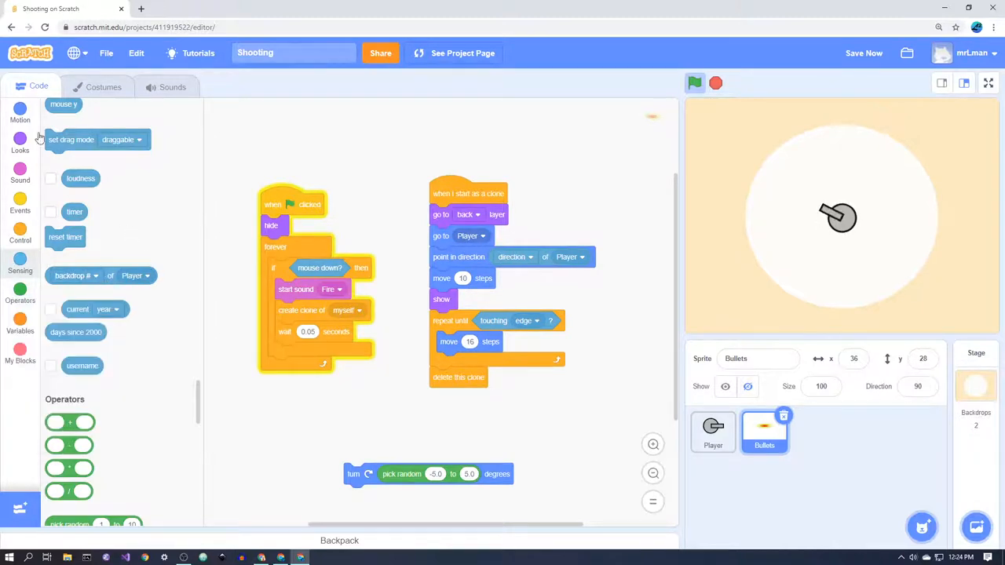
click(19, 110)
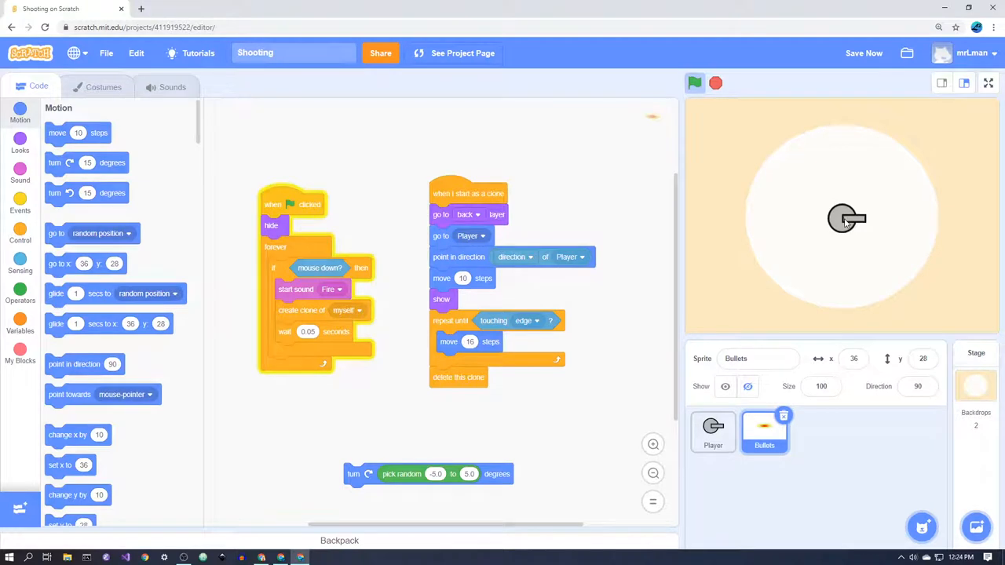
mouse_move(864, 224)
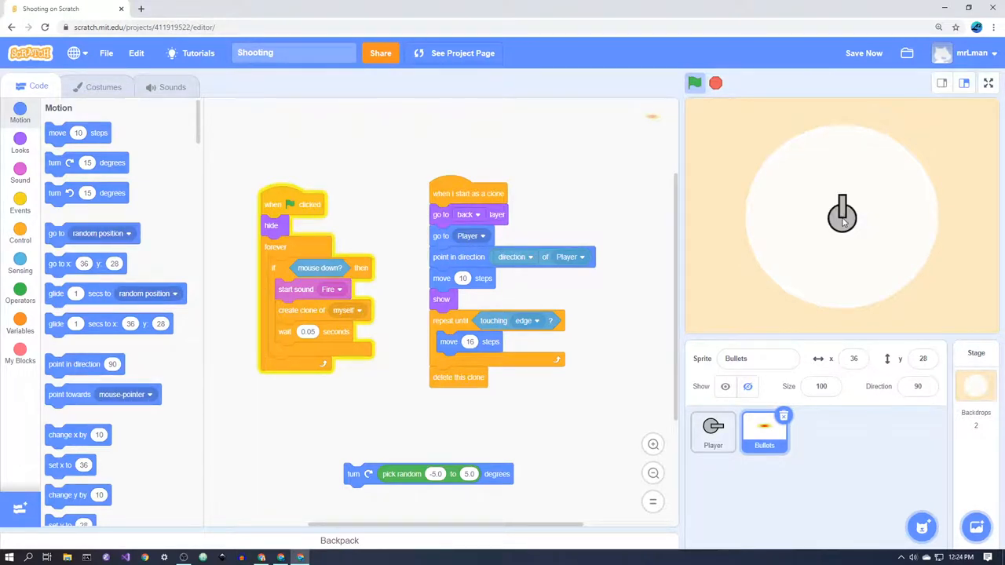
mouse_move(842, 198)
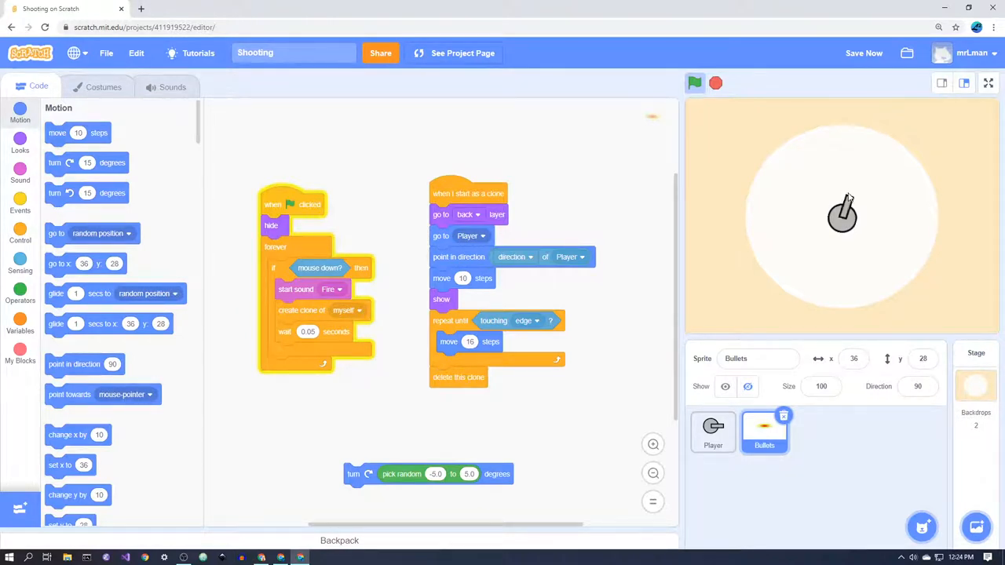
mouse_move(842, 210)
text(5)
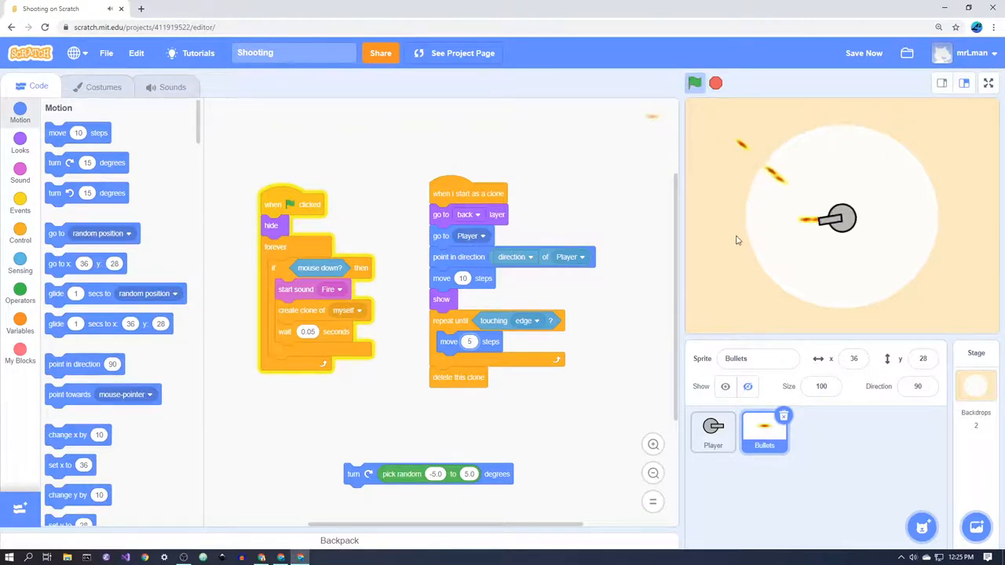
Fire bursts of bullets from the cannon during a test run.
click(694, 81)
text(16)
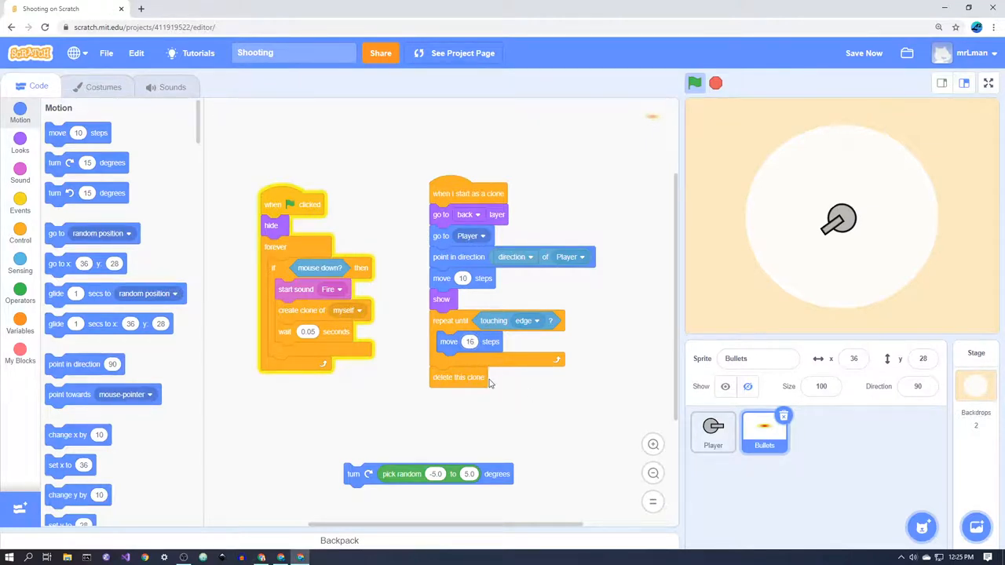
mouse_move(474, 364)
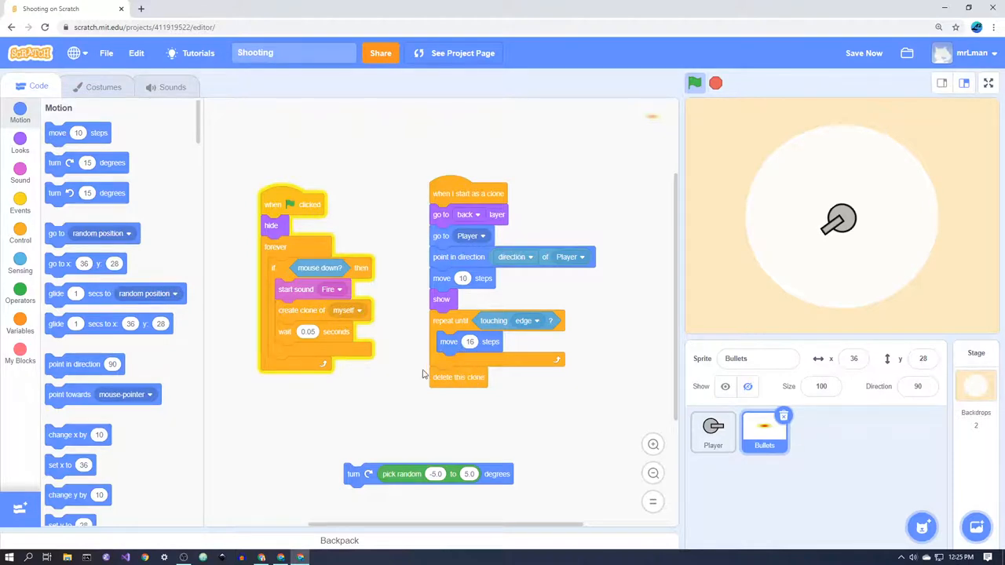
mouse_move(515, 365)
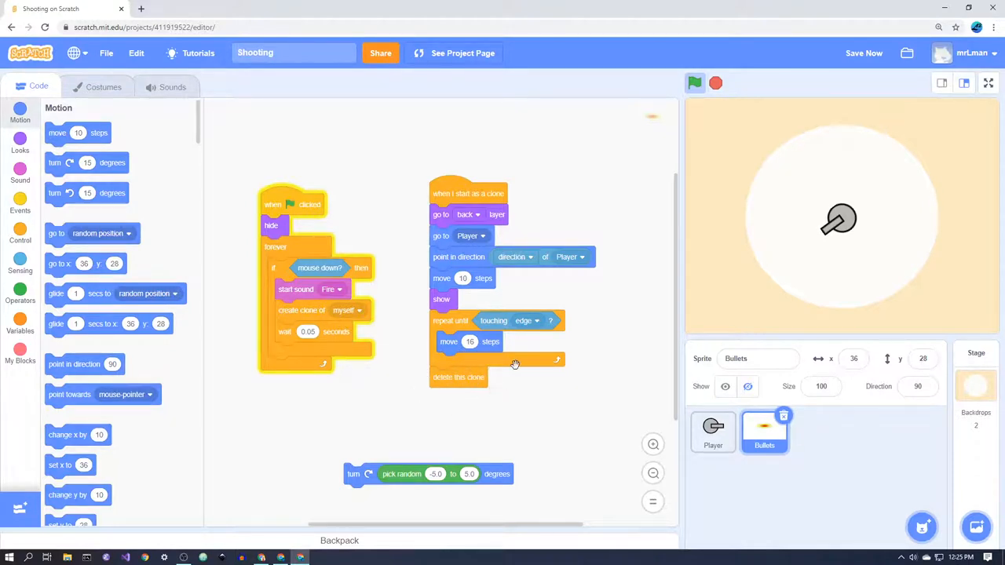
click(695, 84)
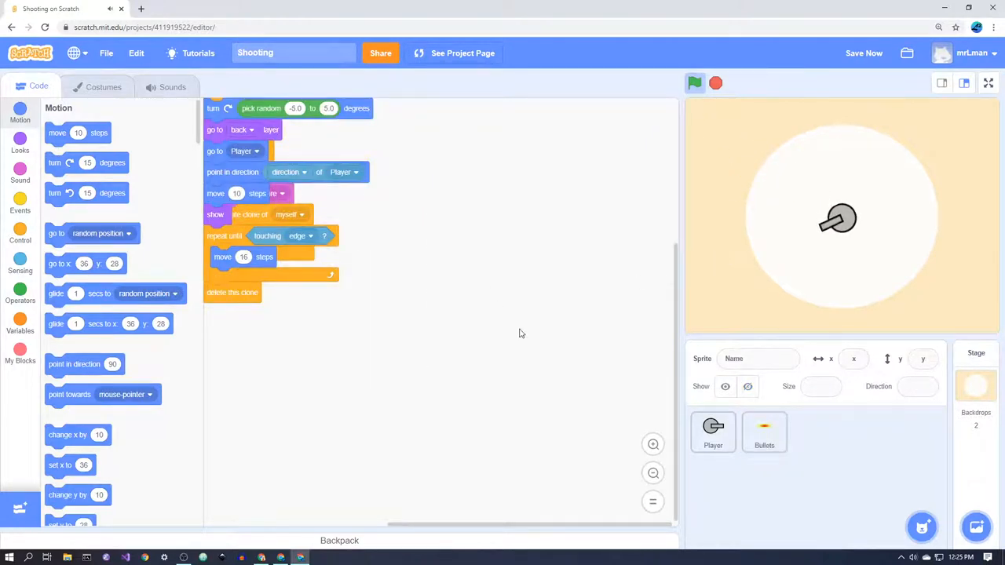
Reopen the Bullets sprite's code and pull the random-turn block off the clone script.
click(763, 432)
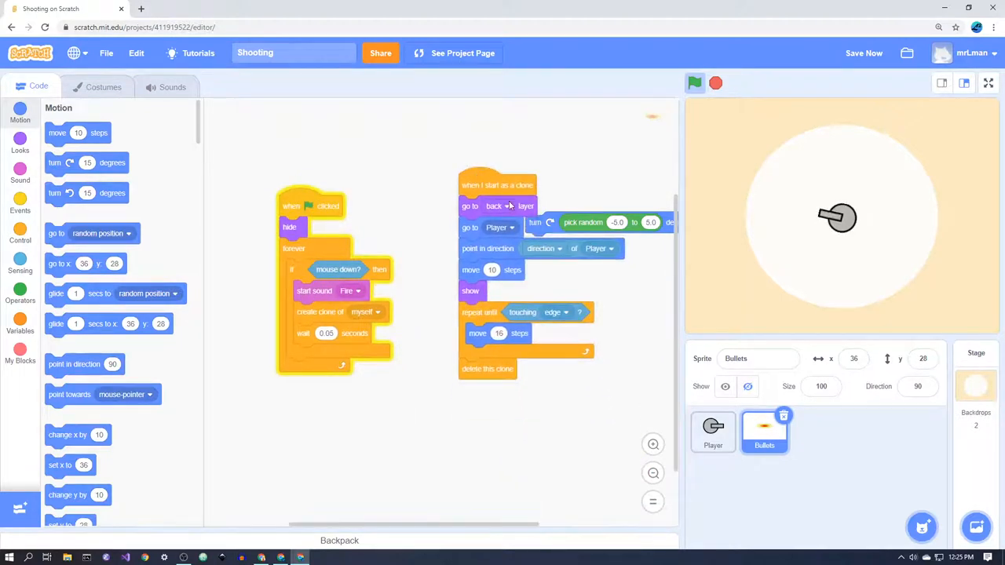
drag(600, 223, 479, 476)
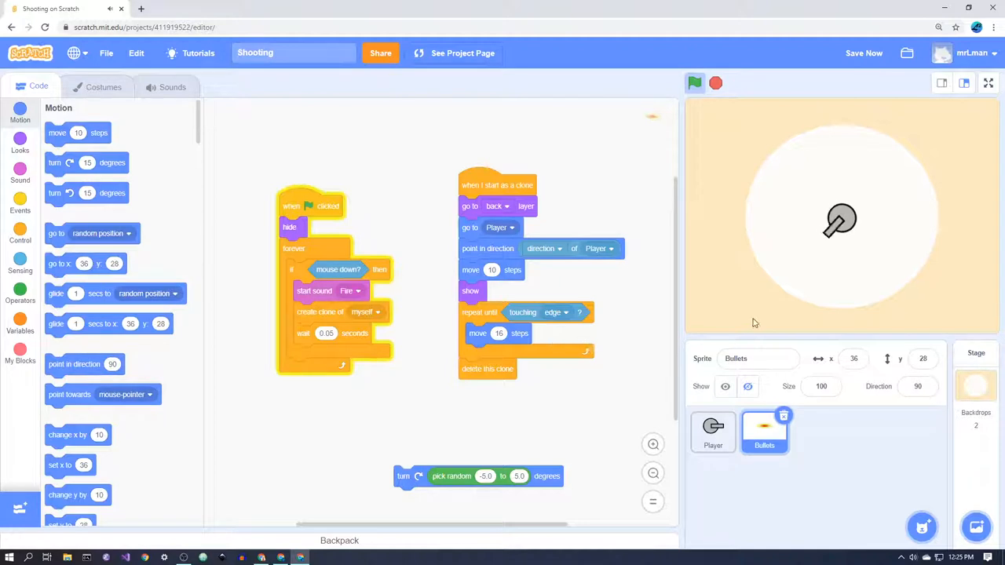
mouse_move(769, 184)
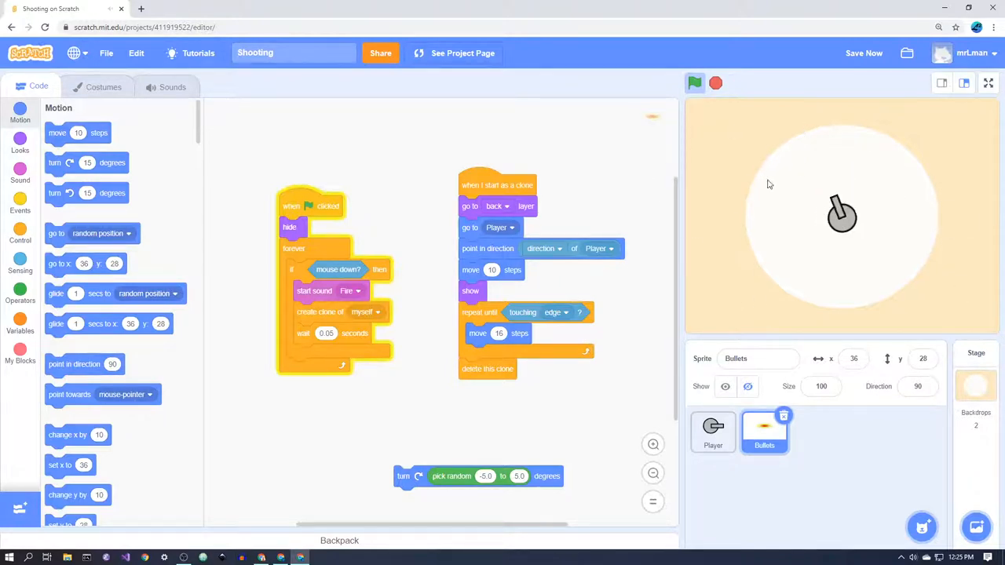
mouse_move(458, 374)
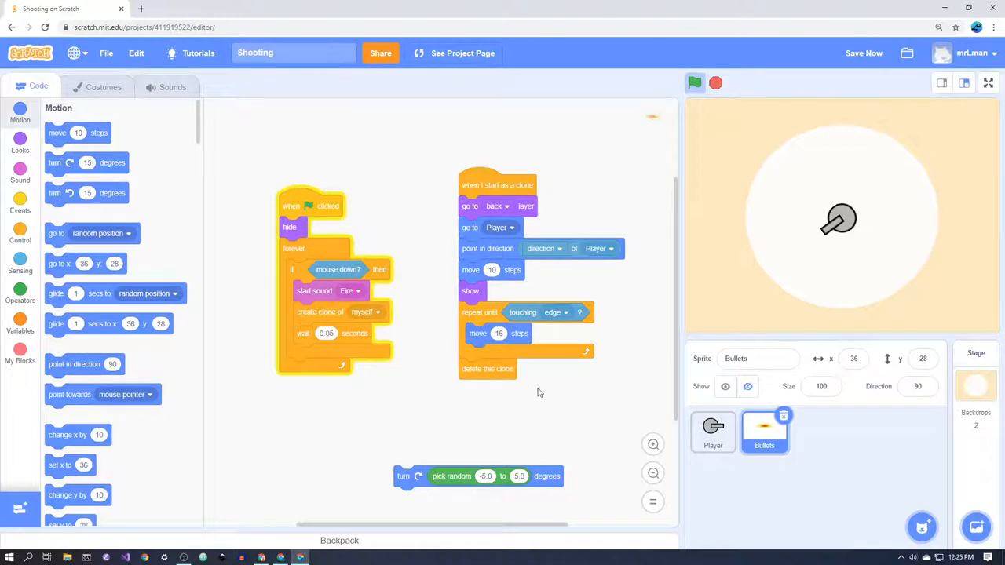
mouse_move(502, 408)
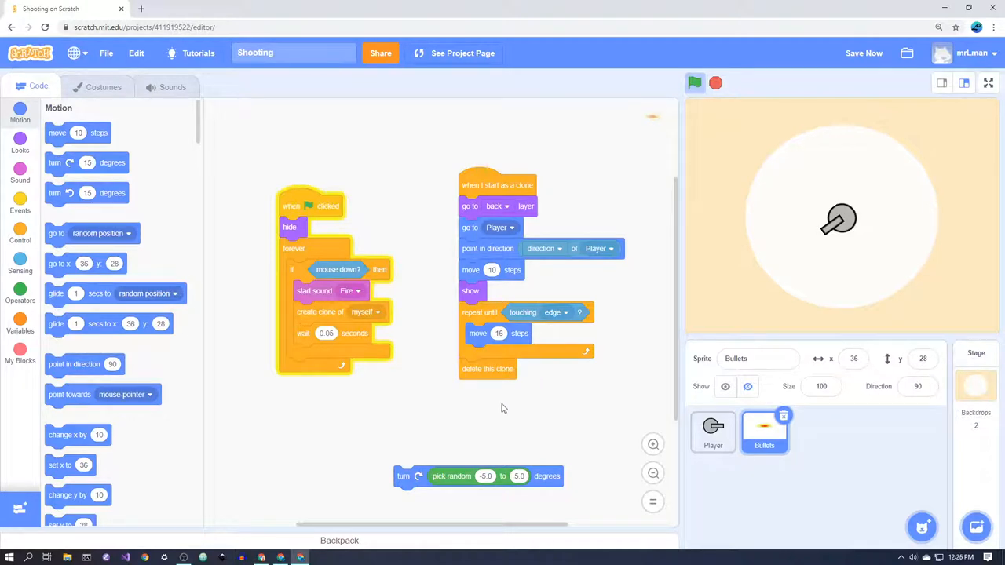
mouse_move(440, 412)
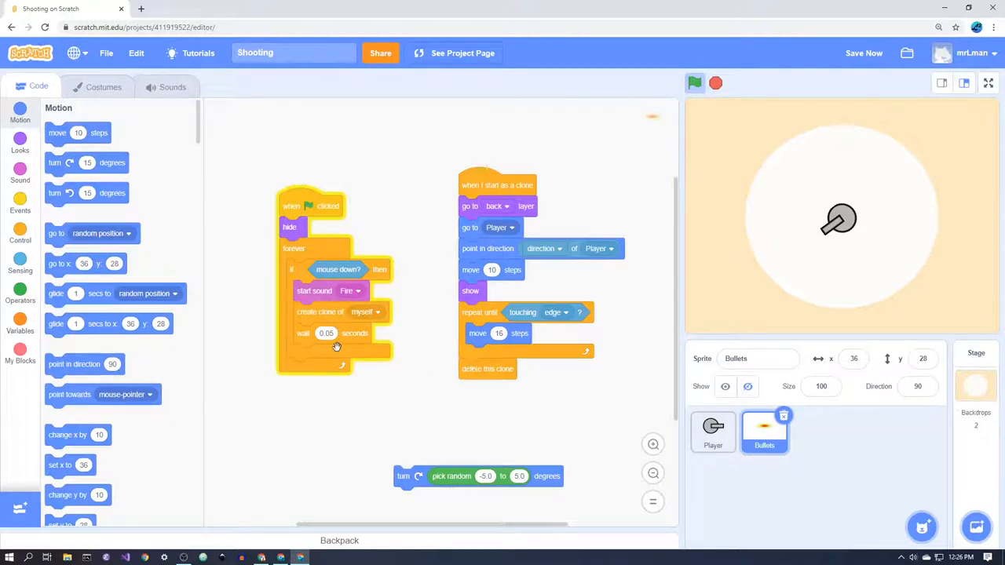
mouse_move(481, 437)
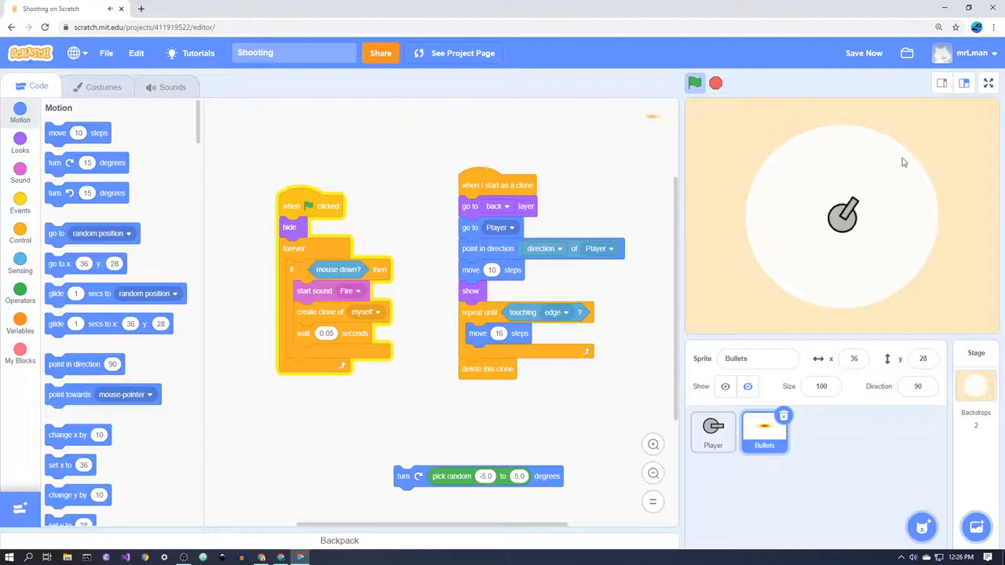
Pull the wait block out of the firing loop, then test-fire full screen and return.
drag(321, 333, 301, 426)
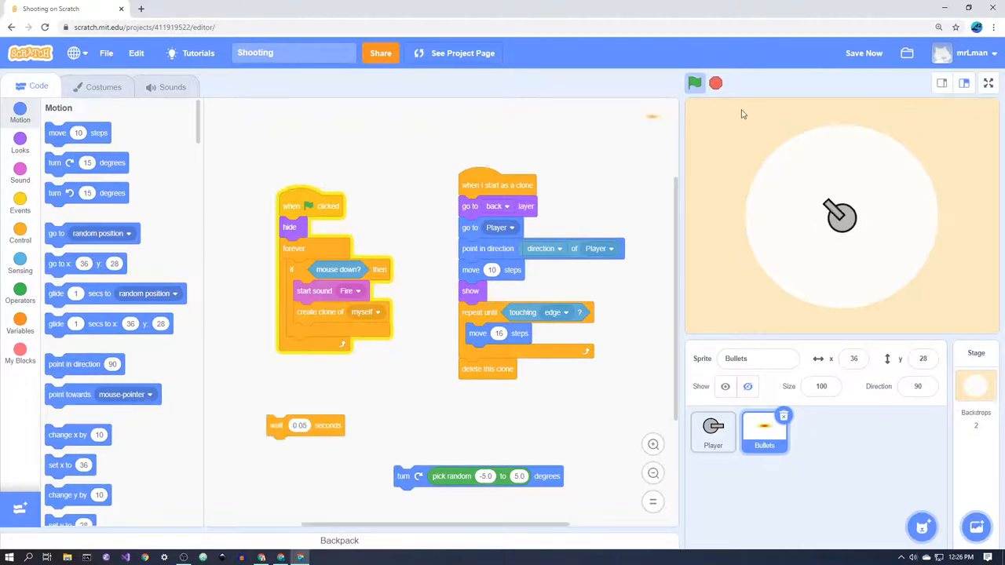
mouse_move(716, 176)
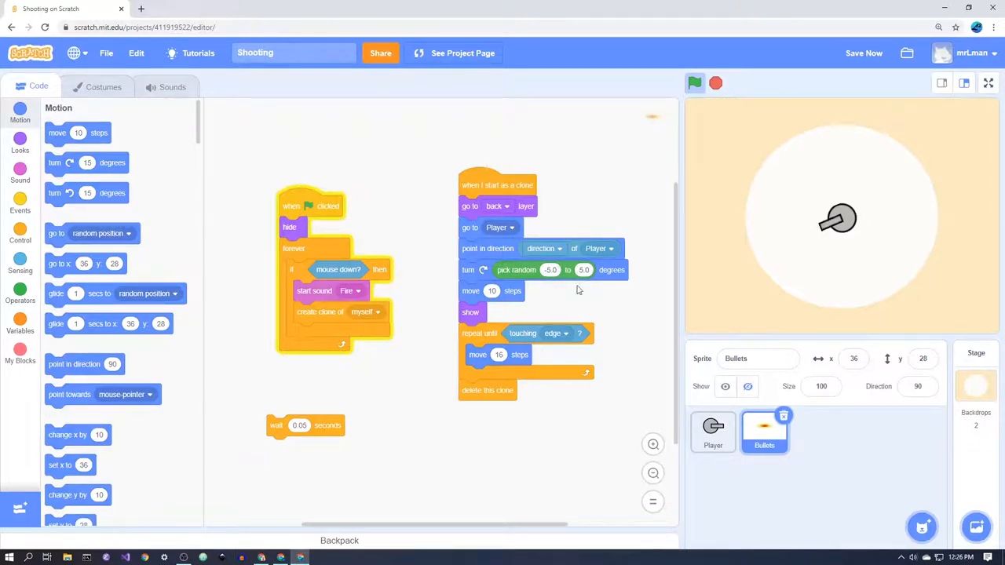
mouse_move(559, 297)
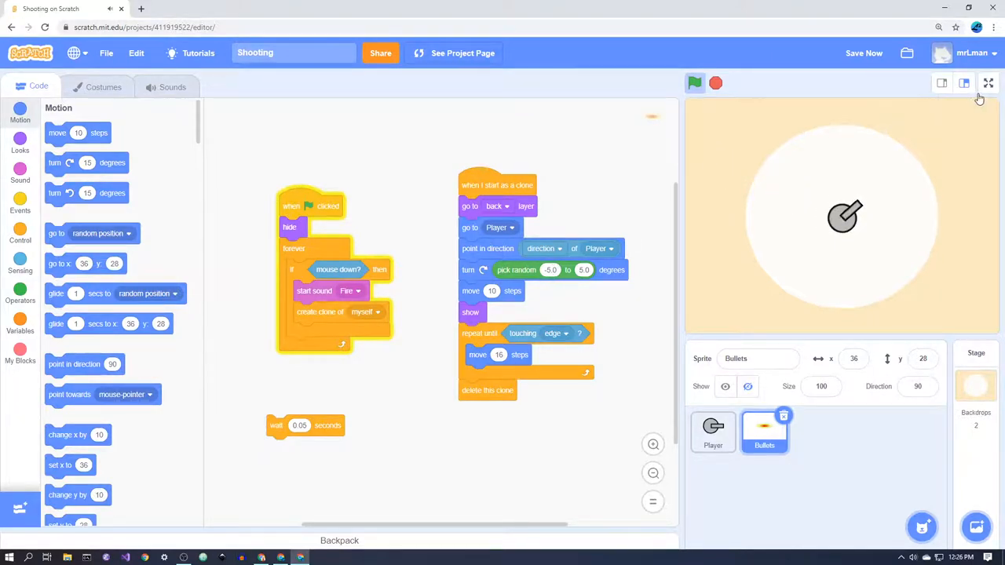
click(988, 84)
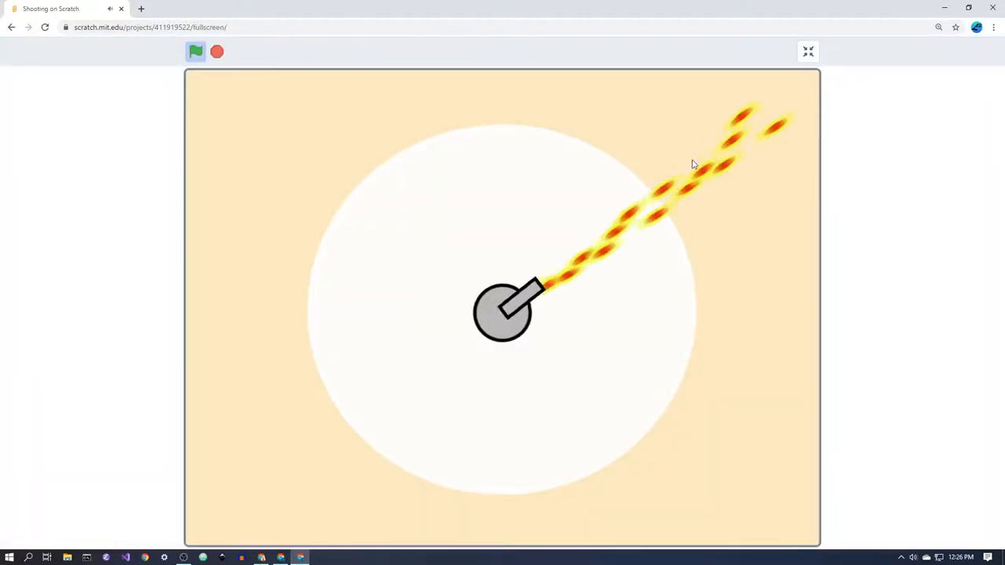
mouse_move(342, 209)
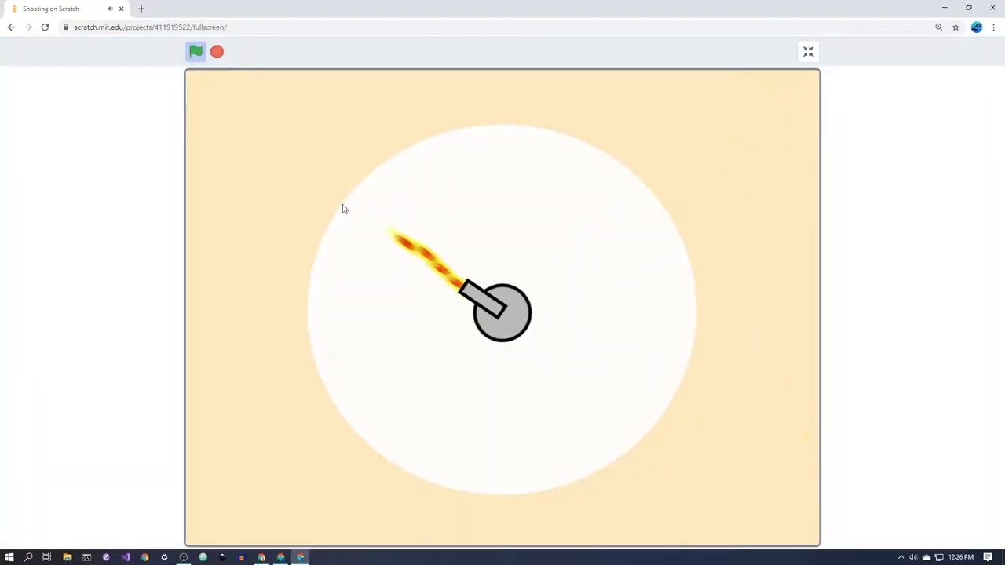
click(808, 51)
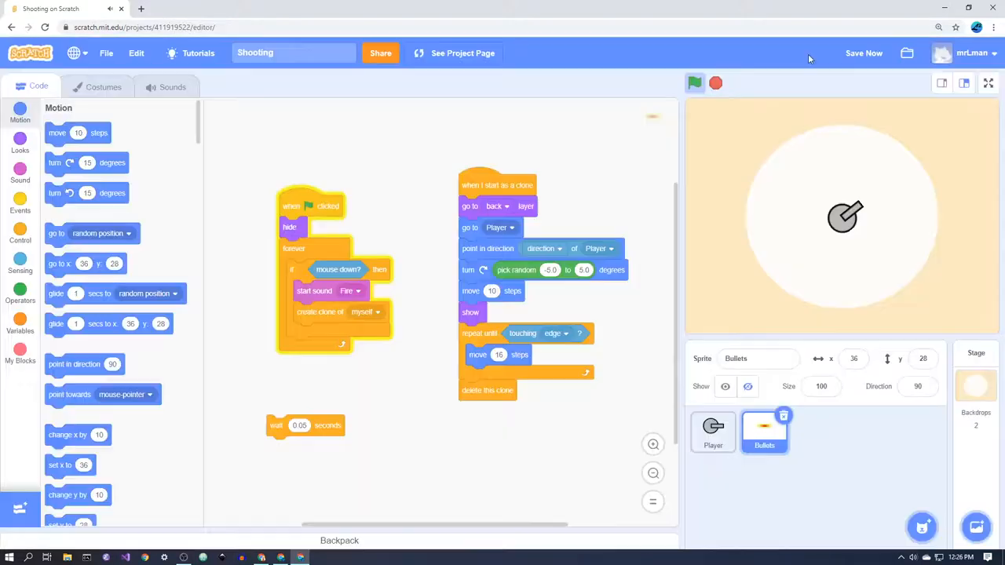
Run the game full screen and fire to watch the bullets spread from the cannon.
click(864, 53)
text(-10)
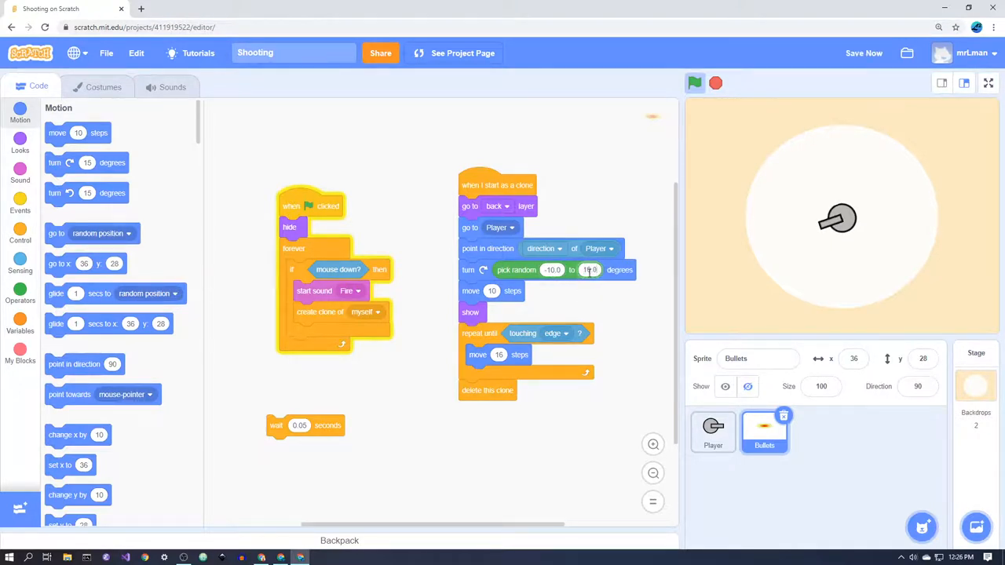
click(694, 83)
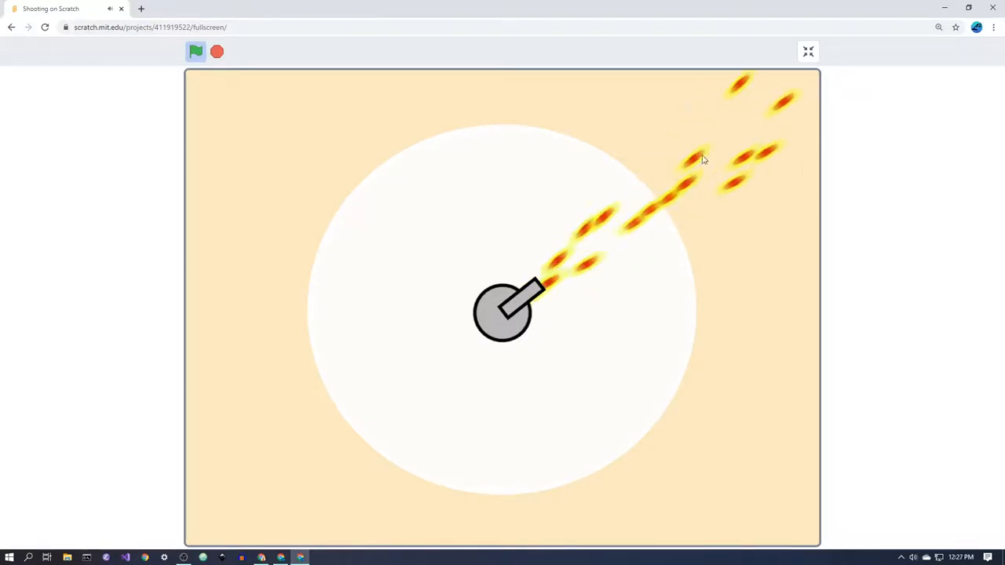
mouse_move(285, 202)
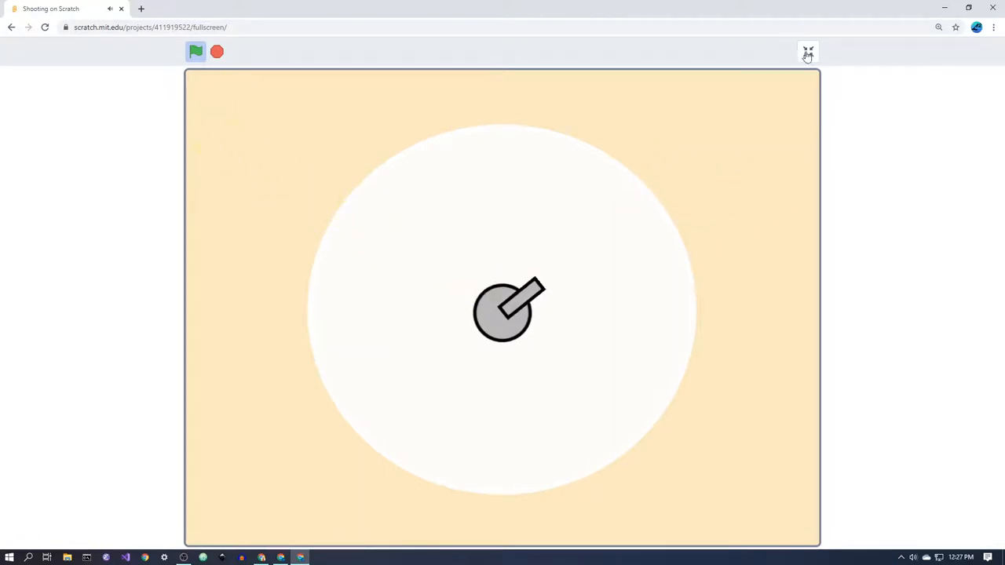
Return to the editor and put the 0.05-second wait after create clone in the loop.
click(807, 52)
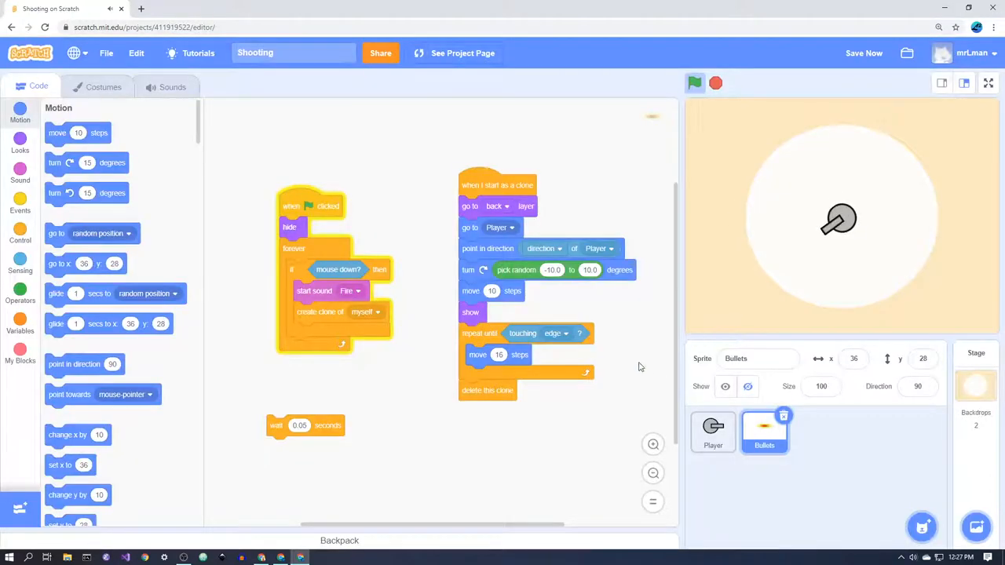
mouse_move(495, 454)
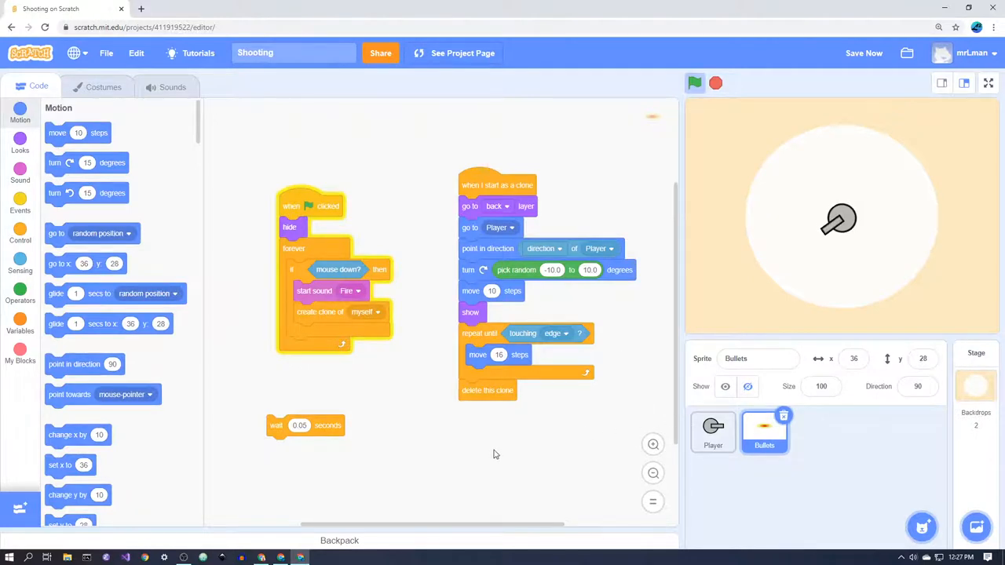
drag(305, 424, 328, 330)
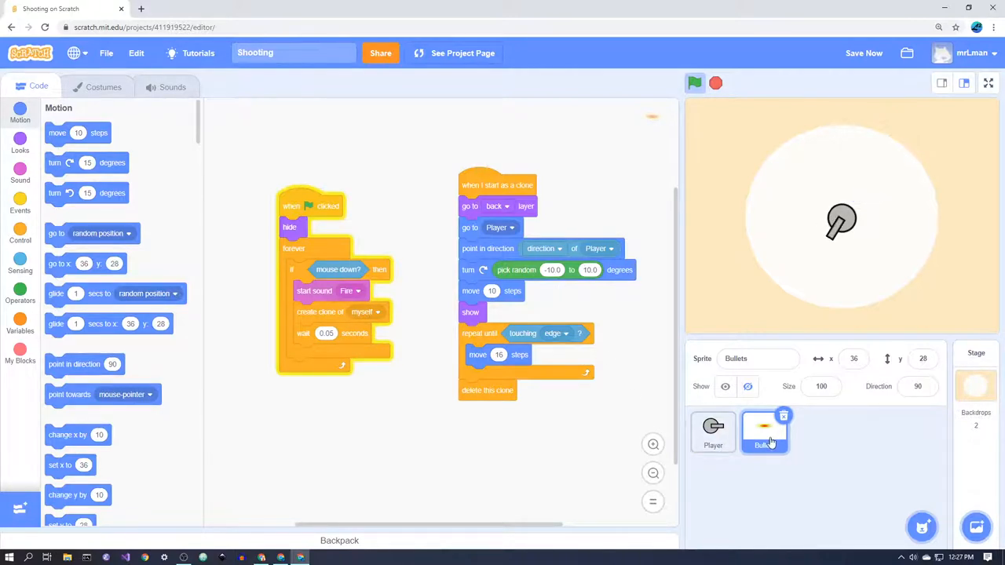
mouse_move(754, 459)
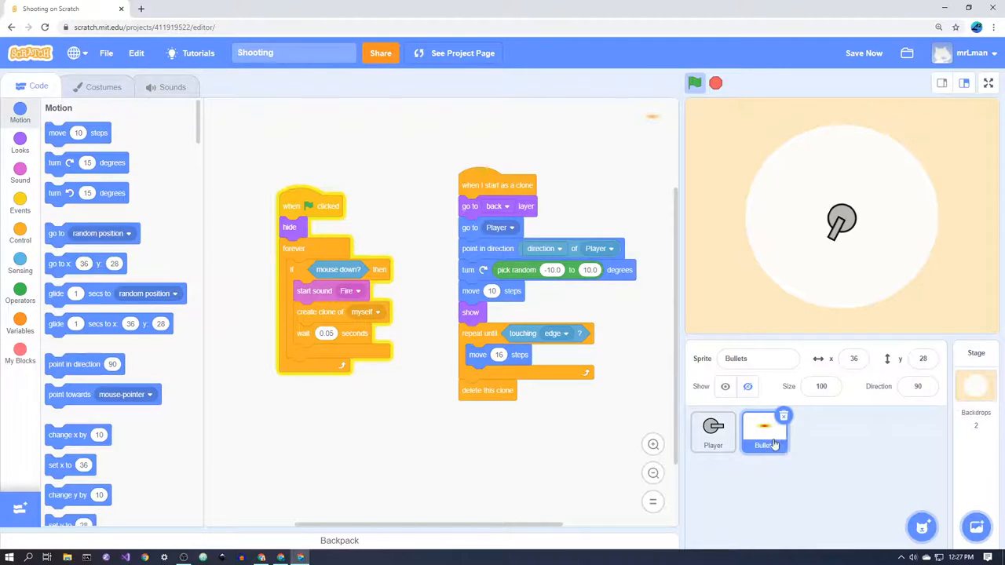
mouse_move(795, 453)
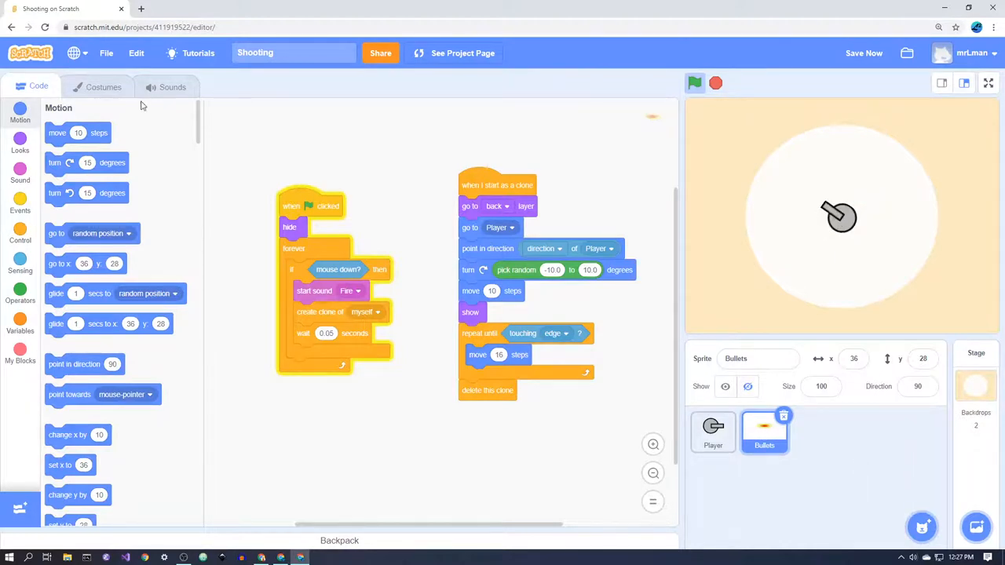
Switch to the Bullets sprite's costume editor to rework the bullet artwork.
click(104, 86)
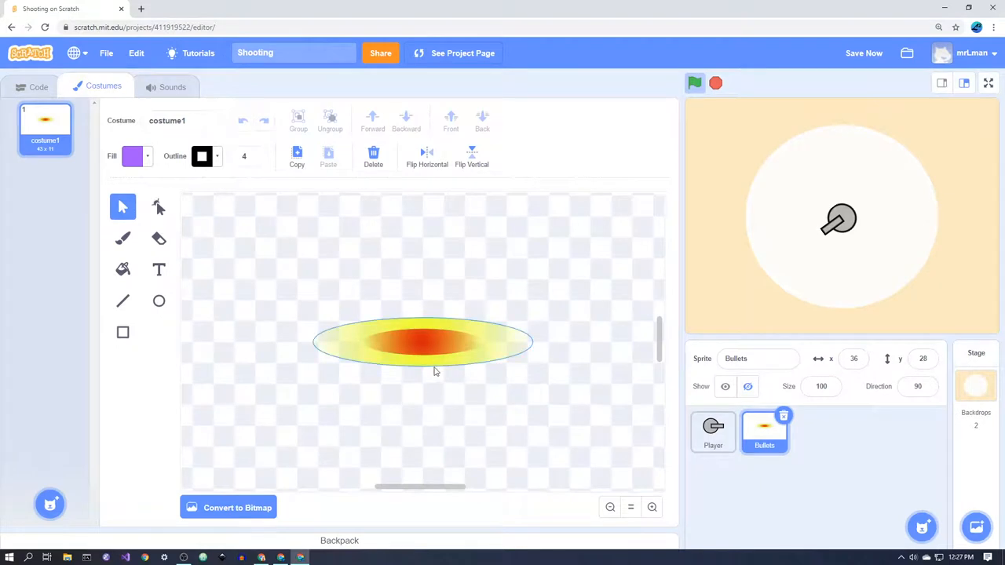
mouse_move(380, 335)
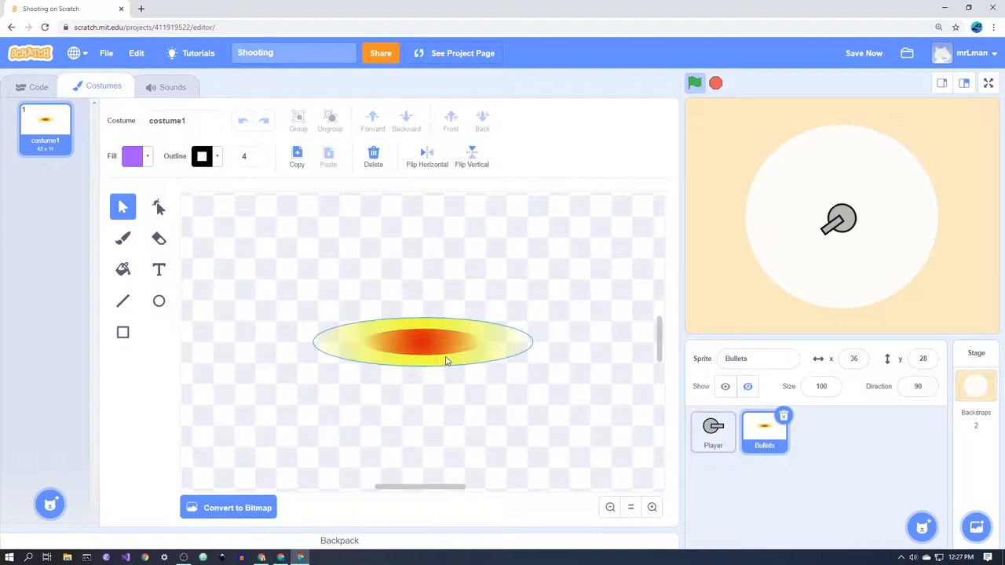
mouse_move(494, 327)
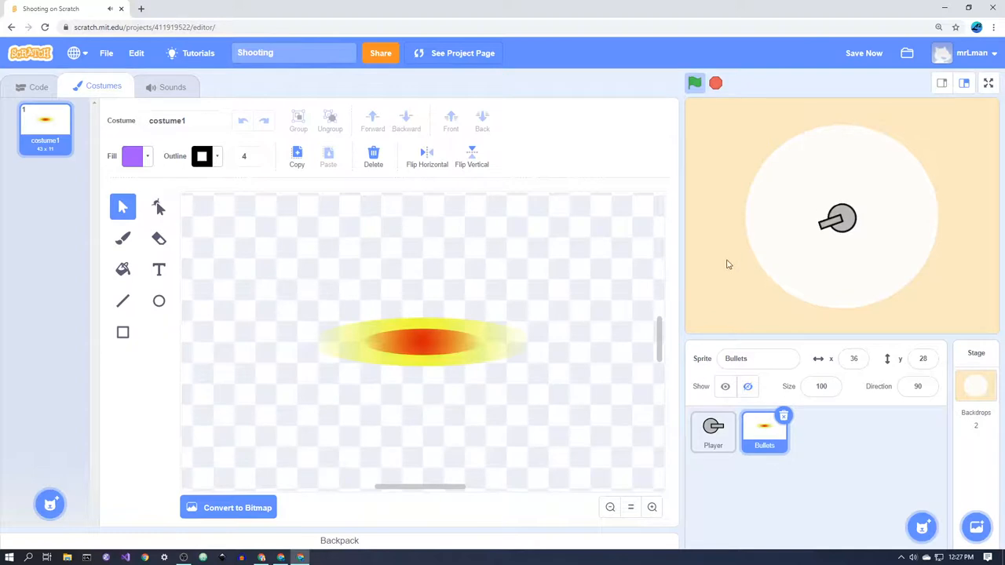
mouse_move(695, 252)
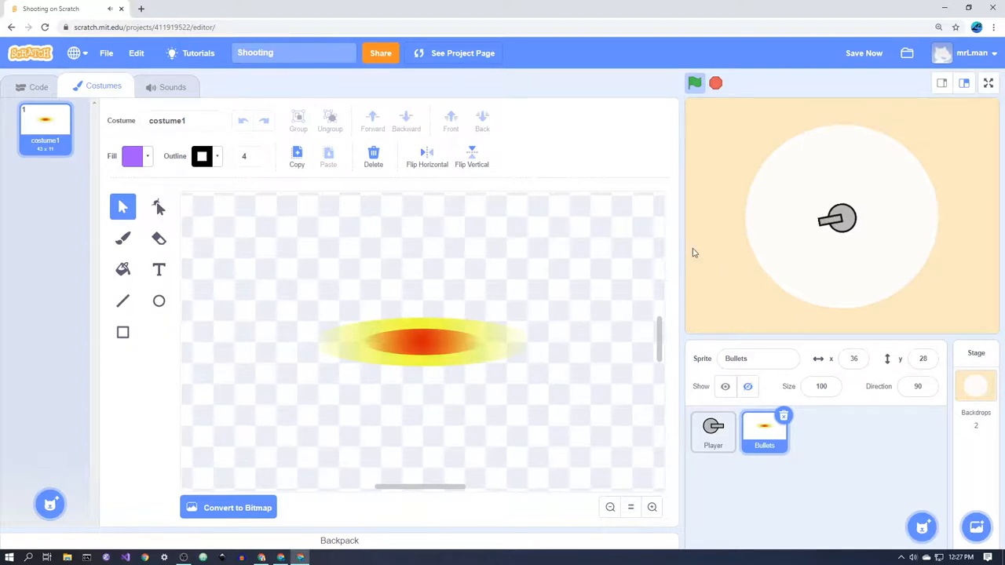
mouse_move(657, 204)
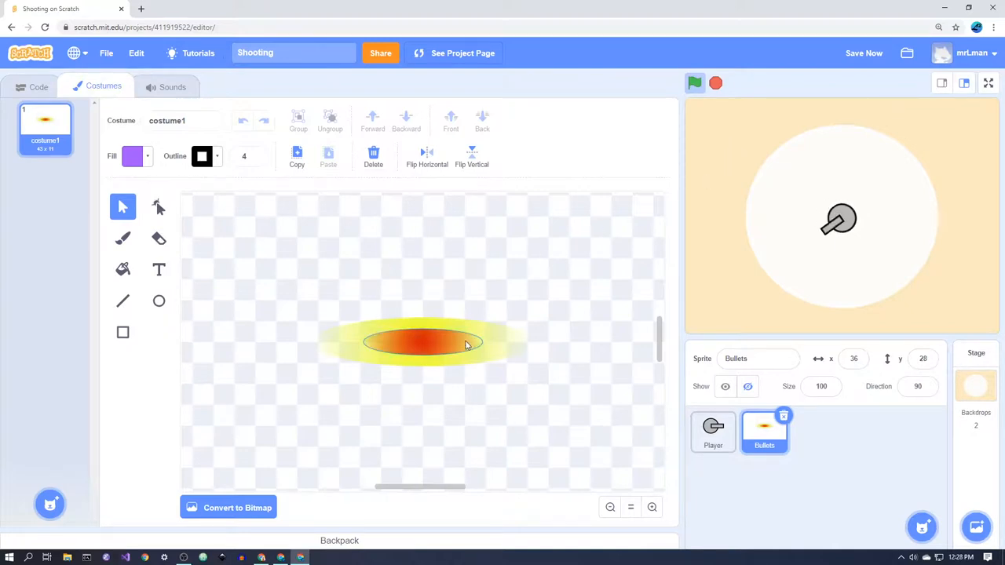
mouse_move(440, 355)
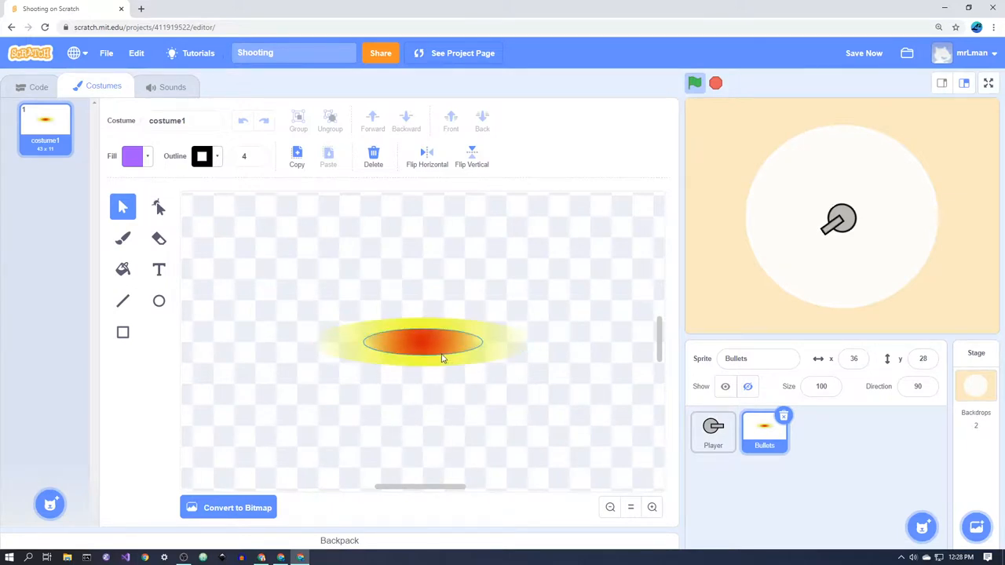
mouse_move(438, 352)
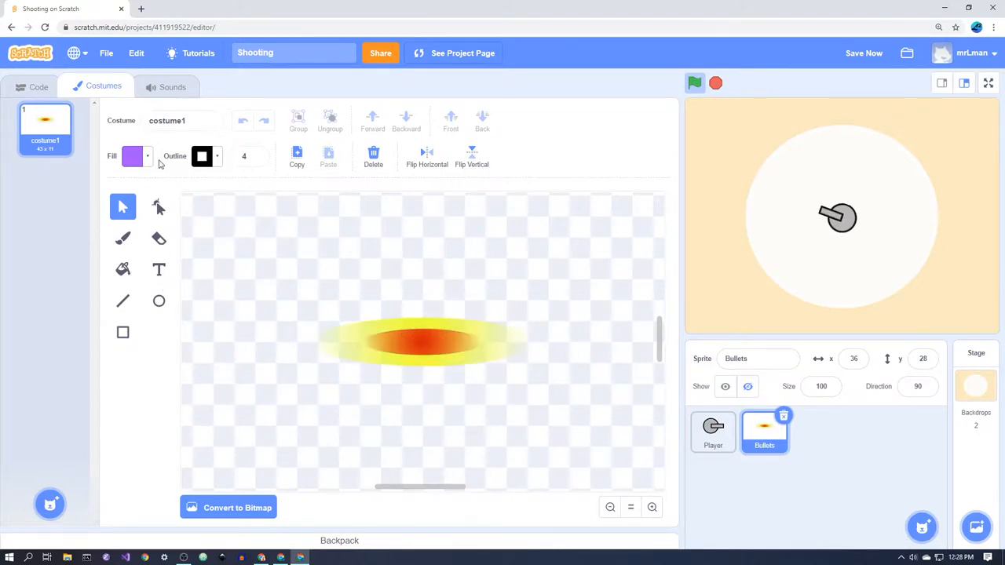
Give the inner ellipse a radial red gradient fading to transparent, with no outline.
click(132, 157)
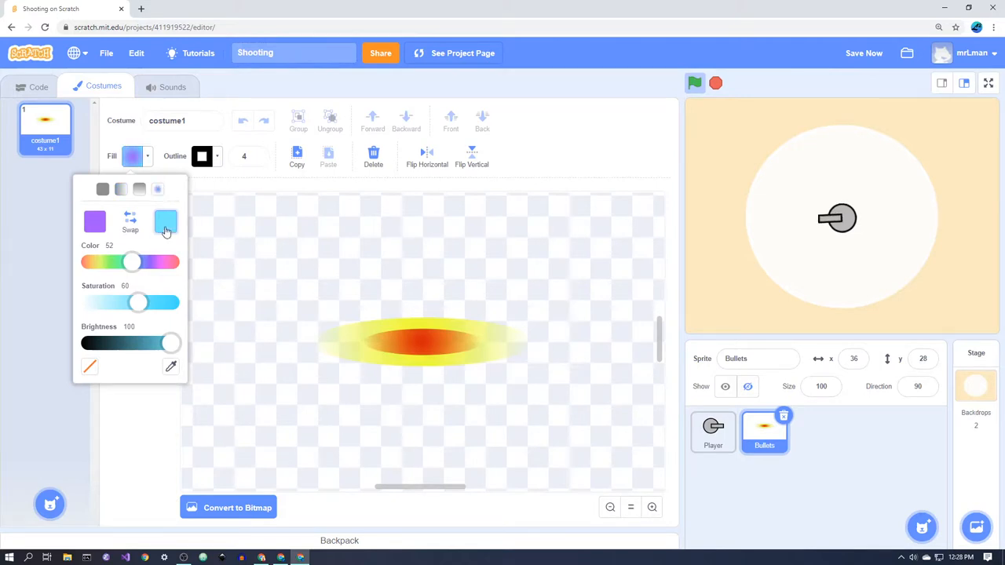
click(167, 222)
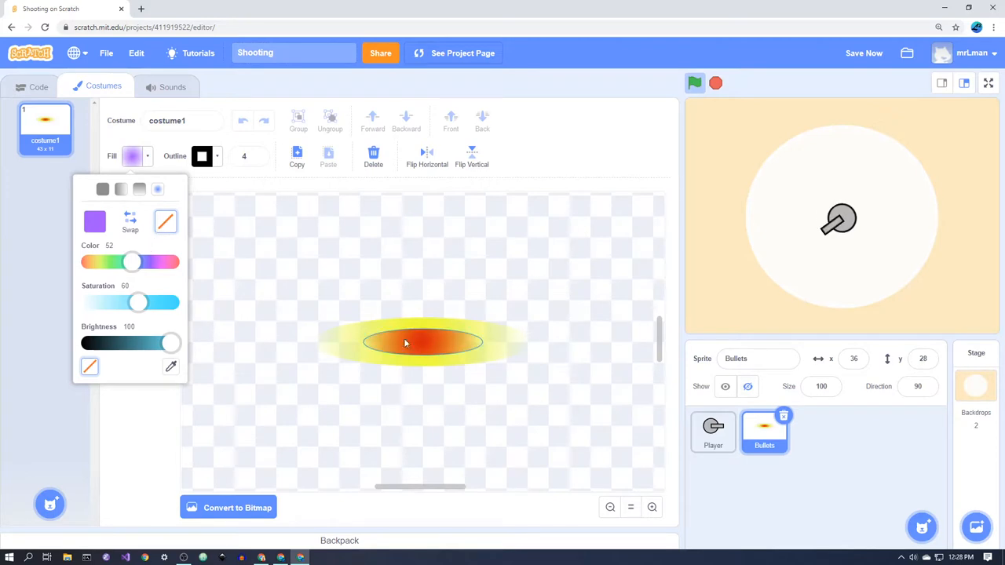
mouse_move(350, 317)
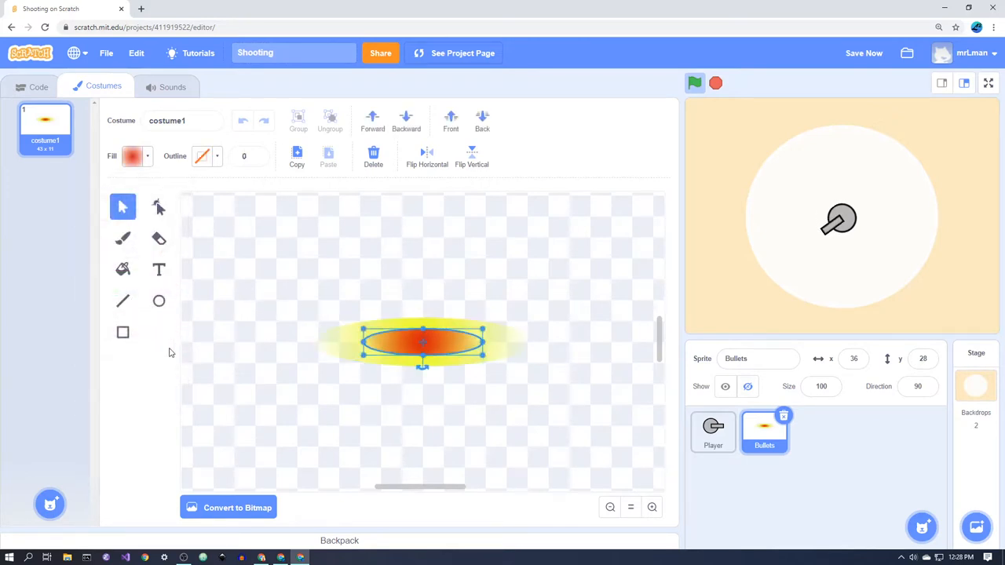
click(123, 270)
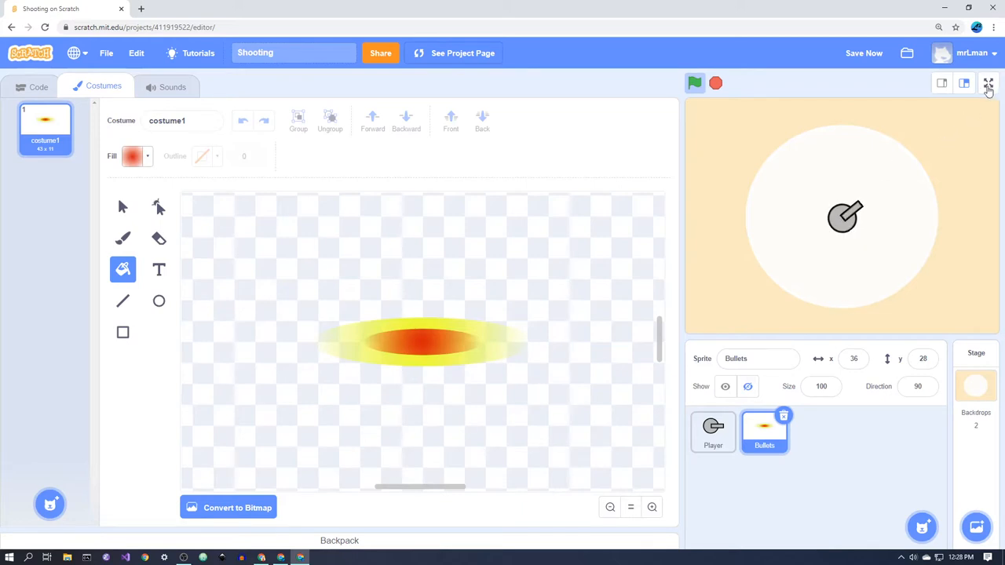
click(989, 84)
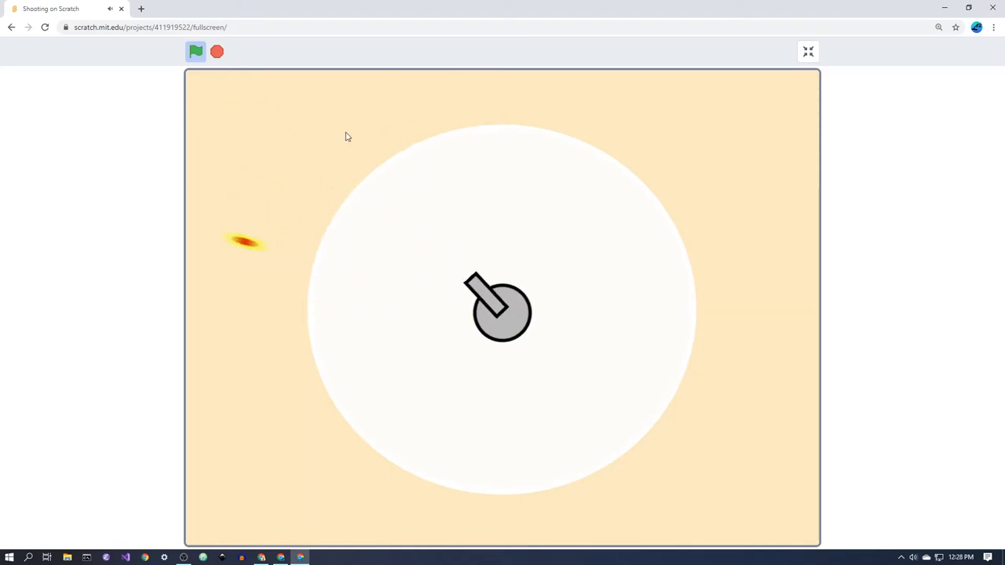
click(807, 52)
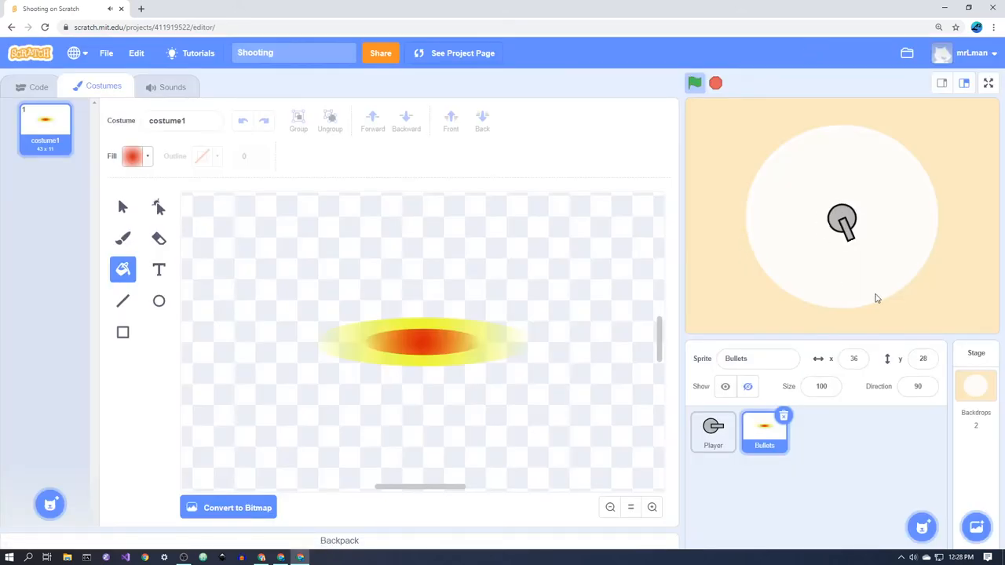
mouse_move(770, 173)
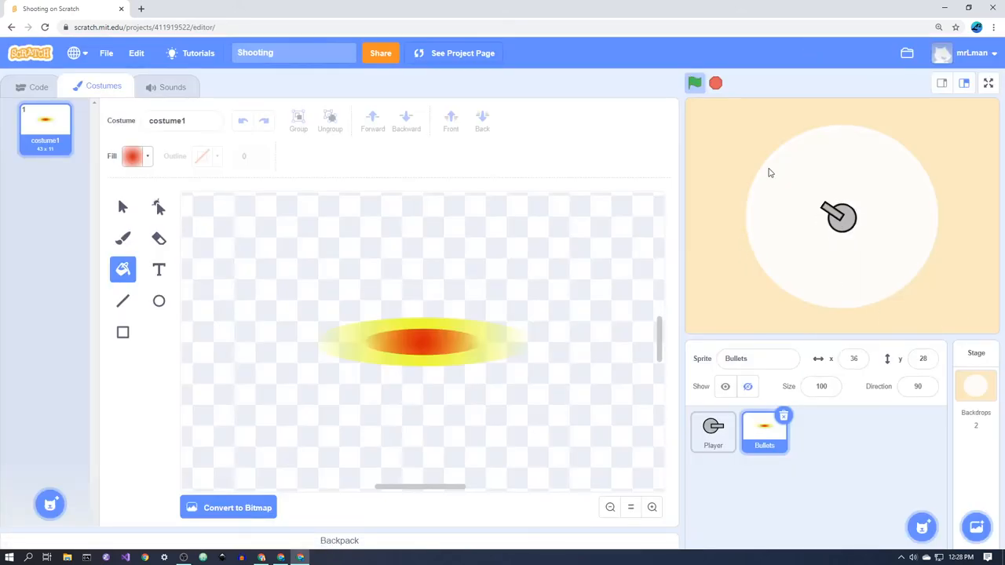